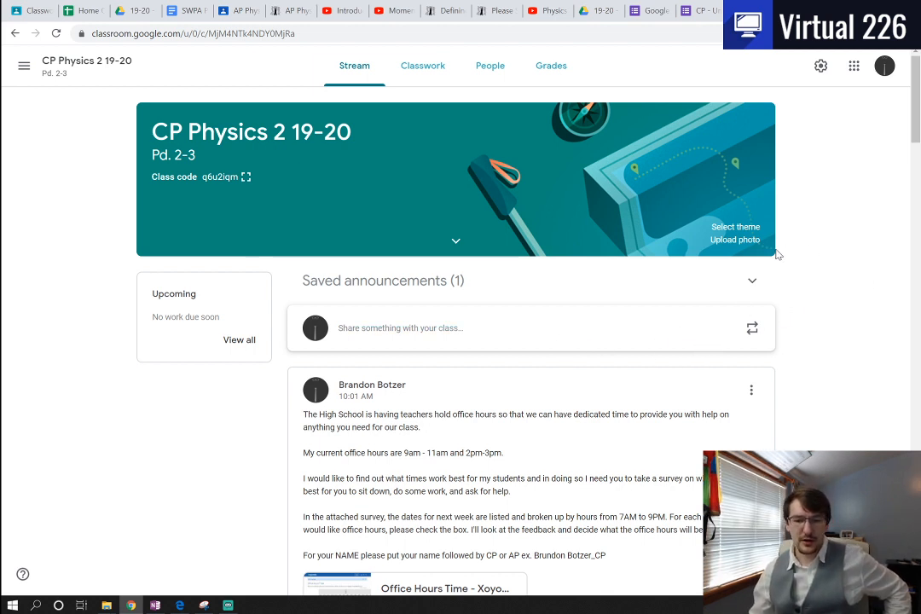
mouse_move(807, 261)
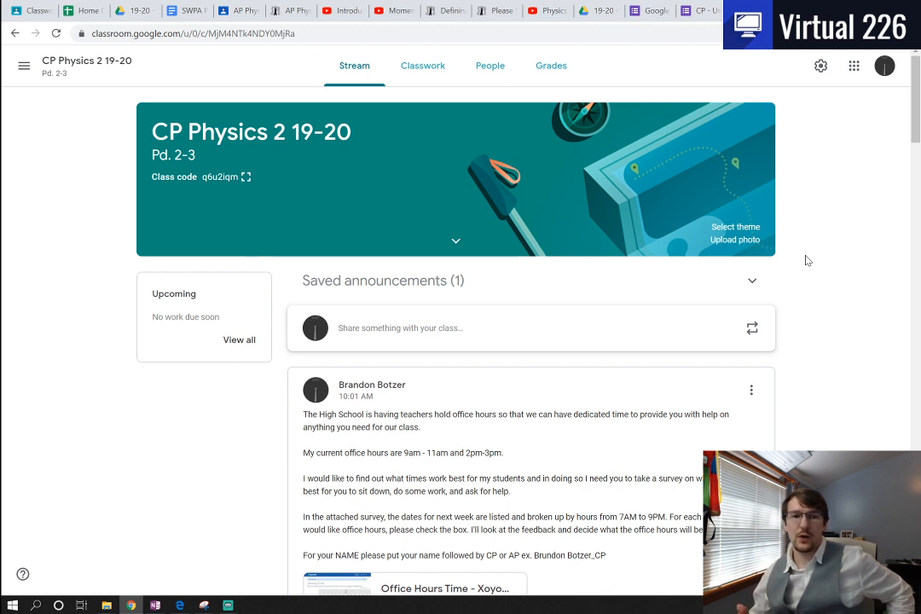
mouse_move(345, 441)
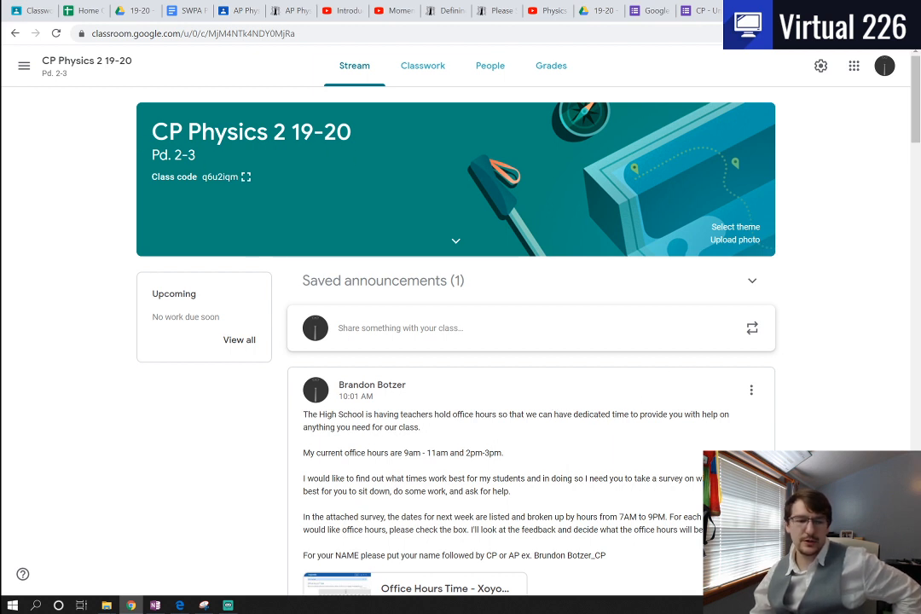
mouse_move(382, 219)
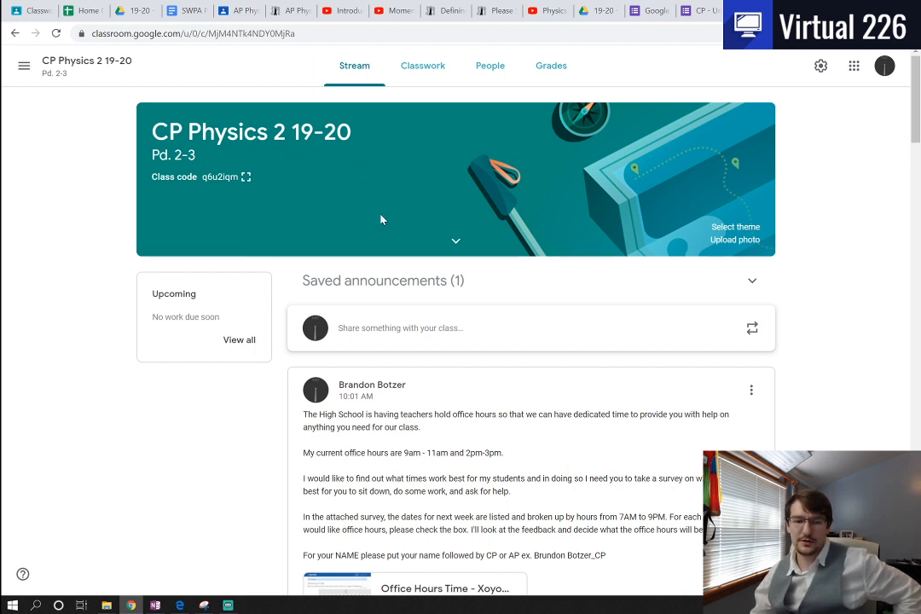
Step: Go to Classwork and expand Online Rotation Notes to show its description and Drive link
scroll("down", 3)
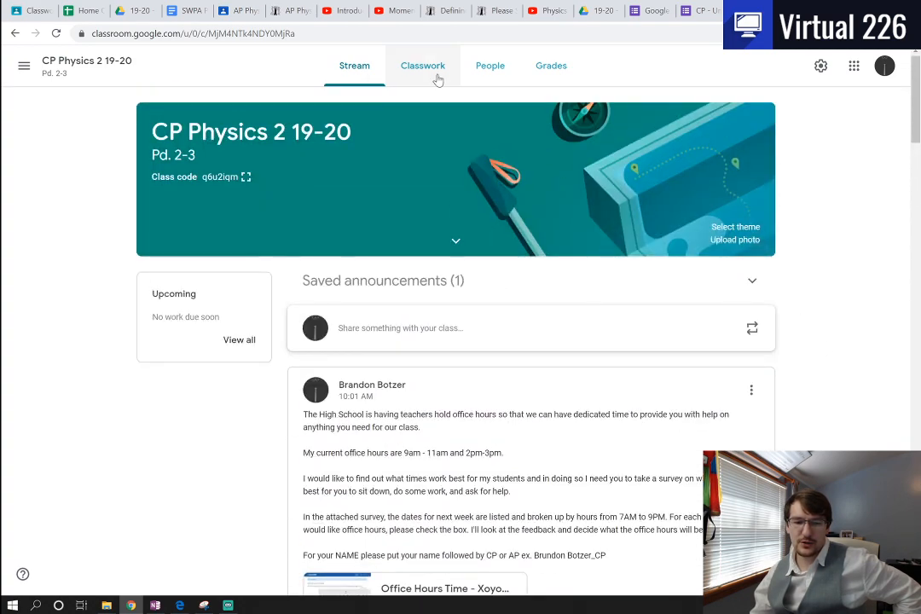
left_click(422, 66)
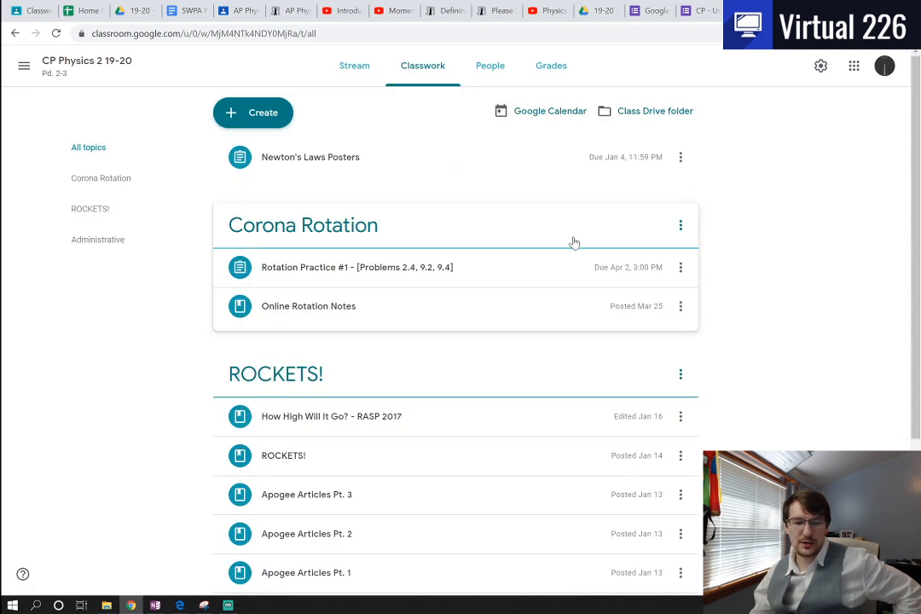
mouse_move(271, 239)
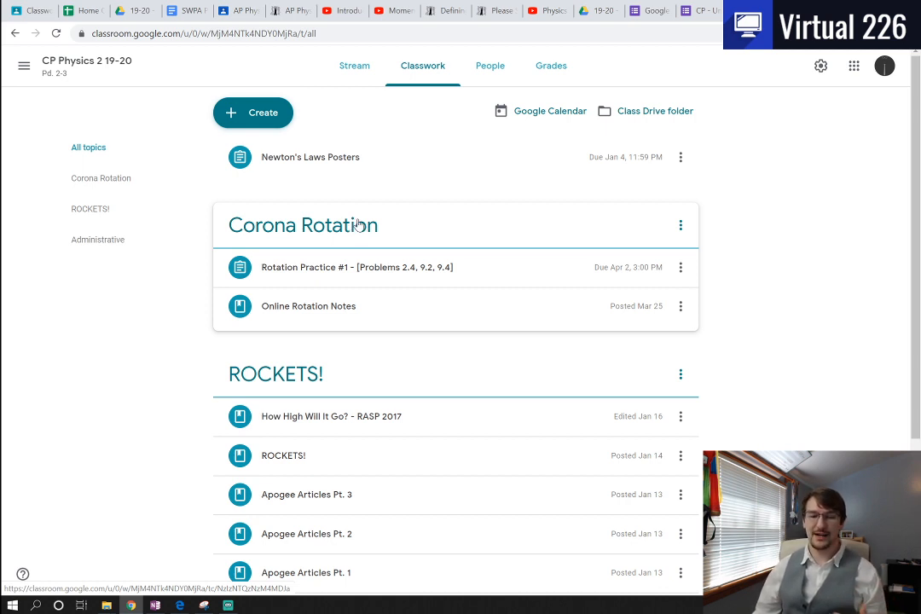
mouse_move(394, 236)
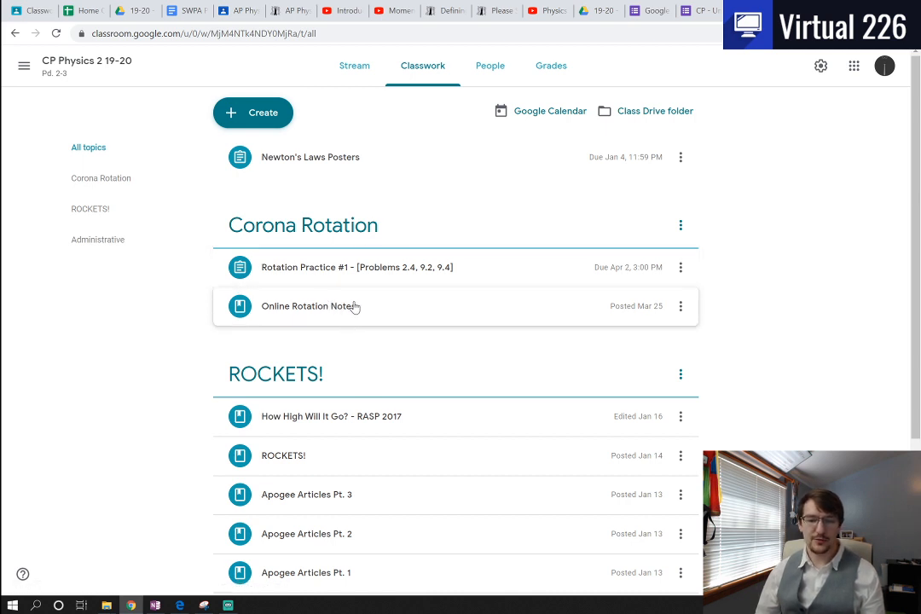
mouse_move(363, 309)
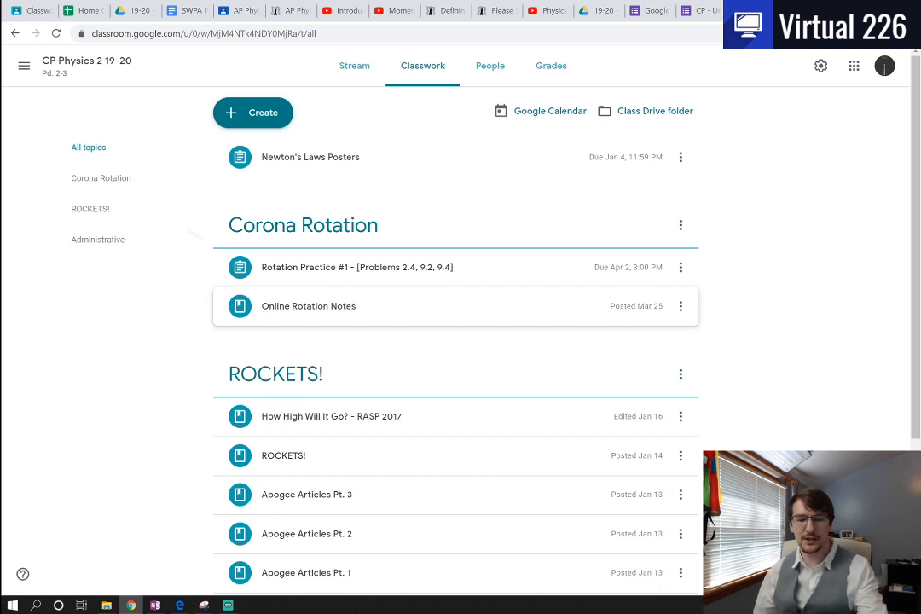
scroll("down", 3)
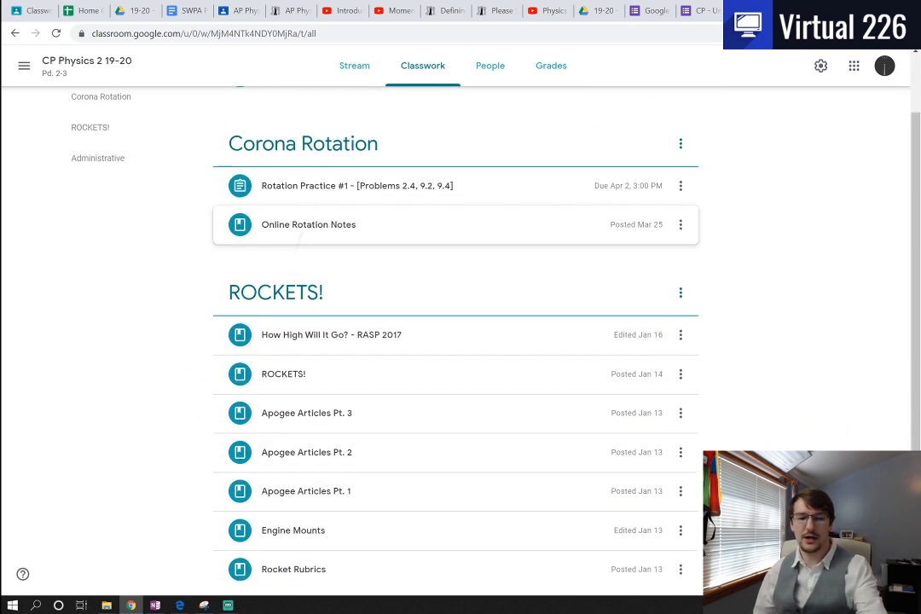
left_click(308, 224)
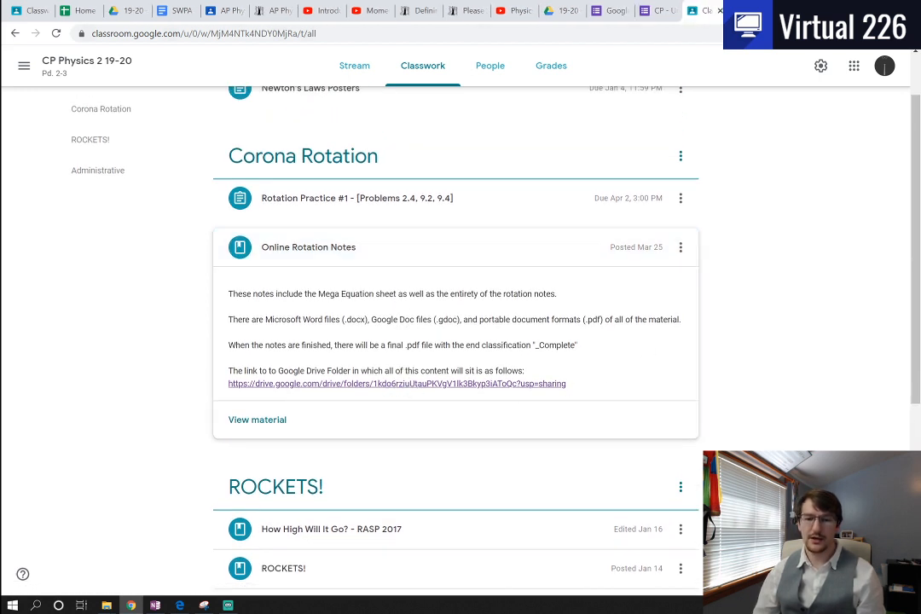
left_click(397, 383)
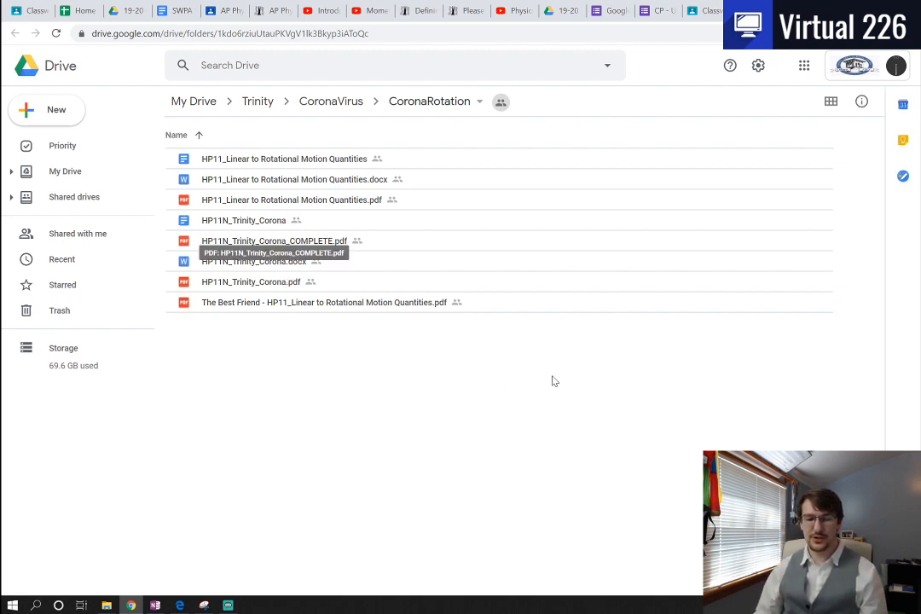
mouse_move(572, 378)
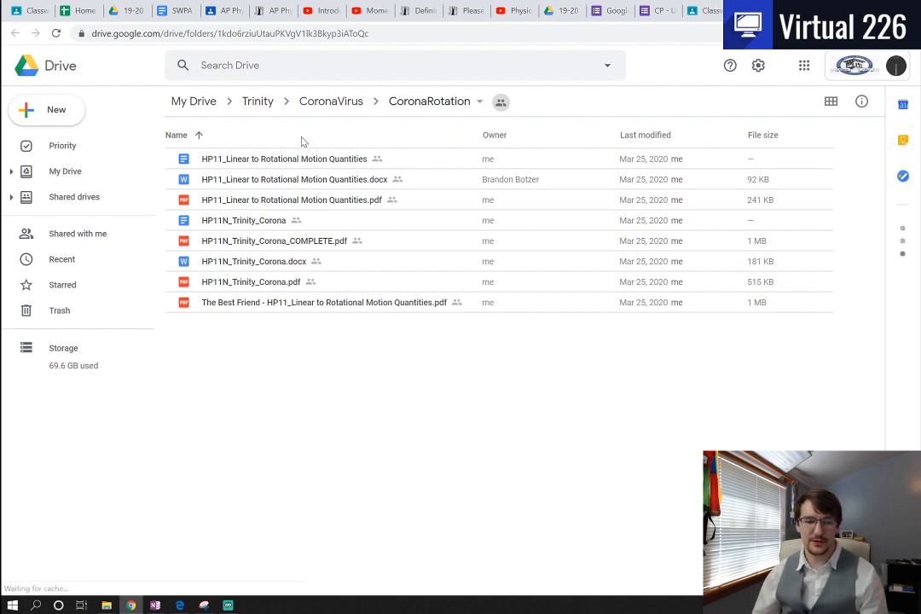
Step: Select the HP11_Linear to Rotational notes as Google Doc, .docx and .pdf together
left_click(284, 159)
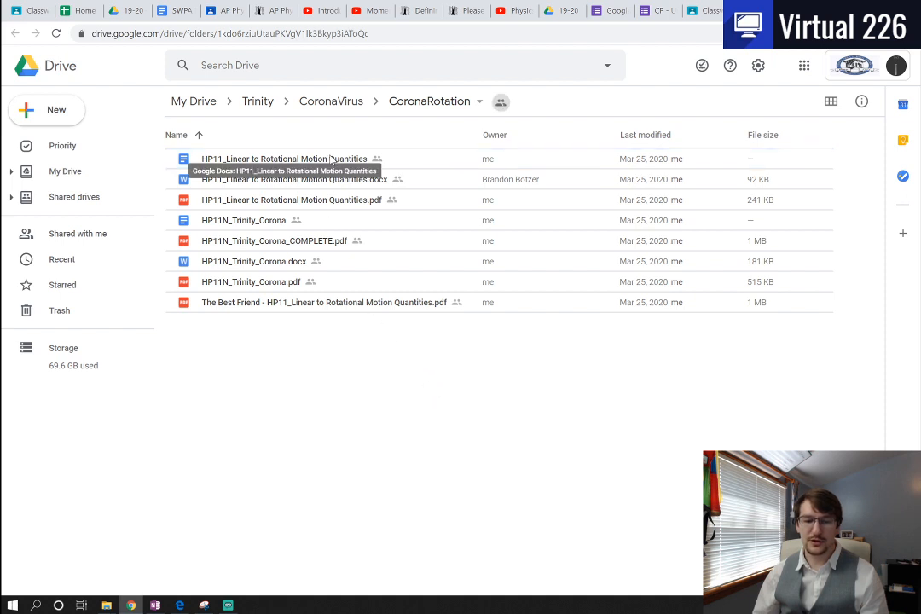
left_click(284, 158)
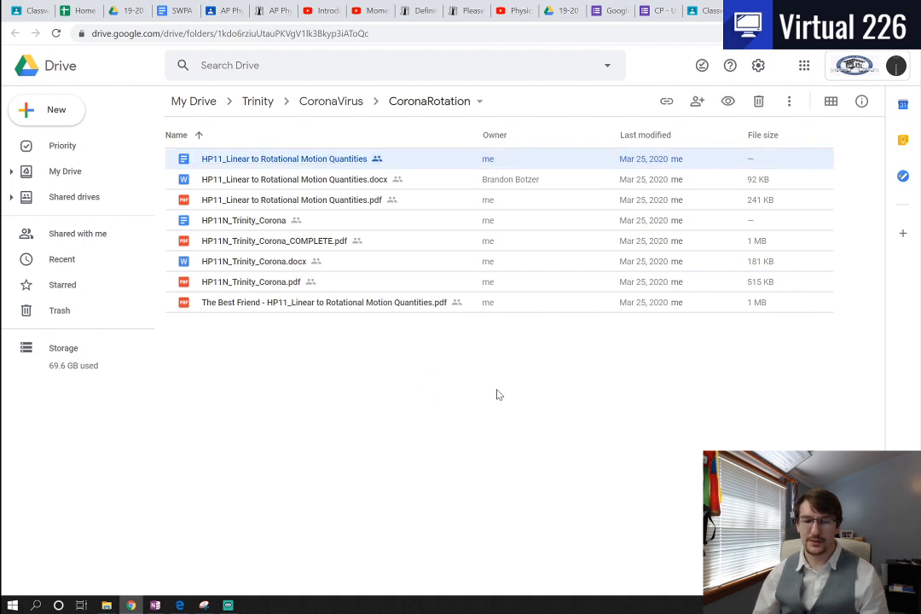
mouse_move(465, 367)
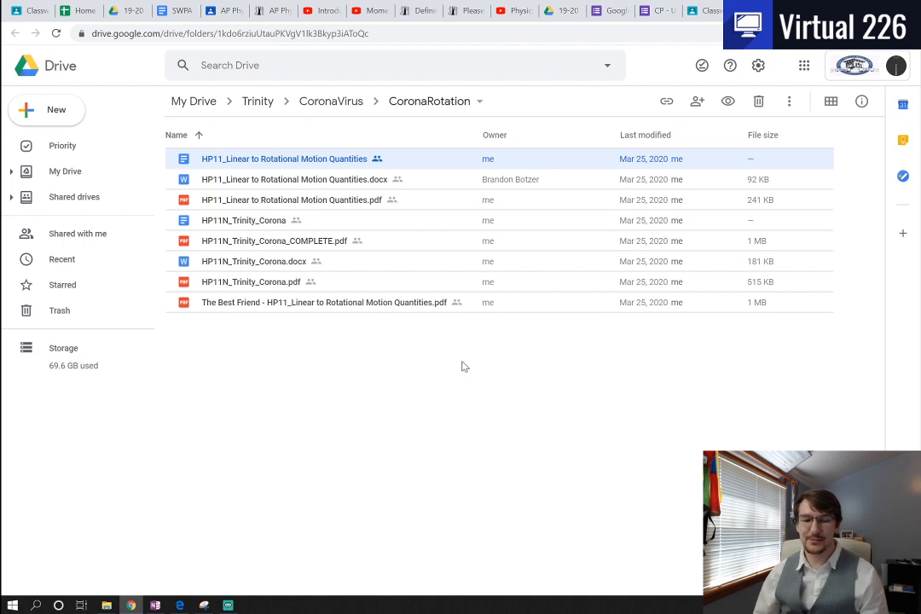
mouse_move(322, 184)
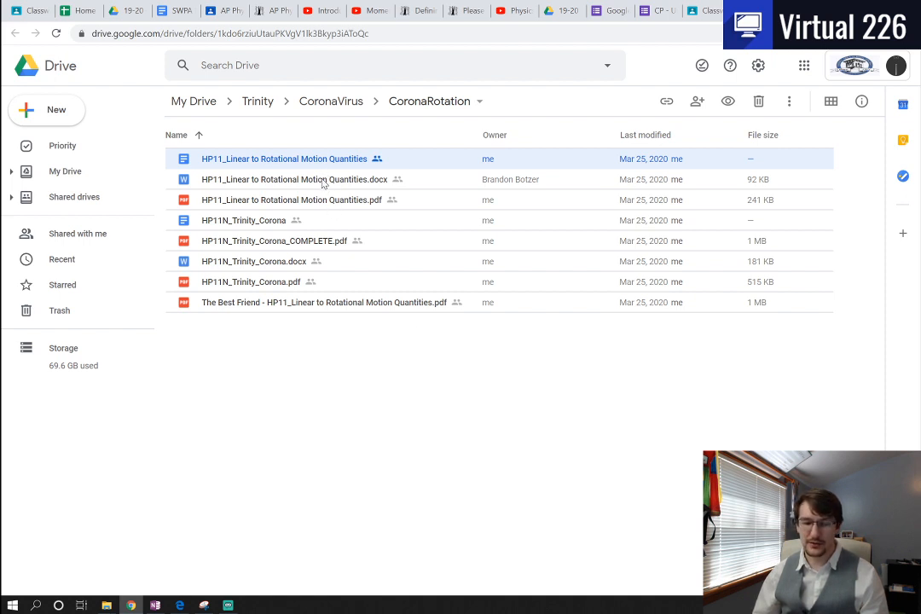
left_click(294, 179)
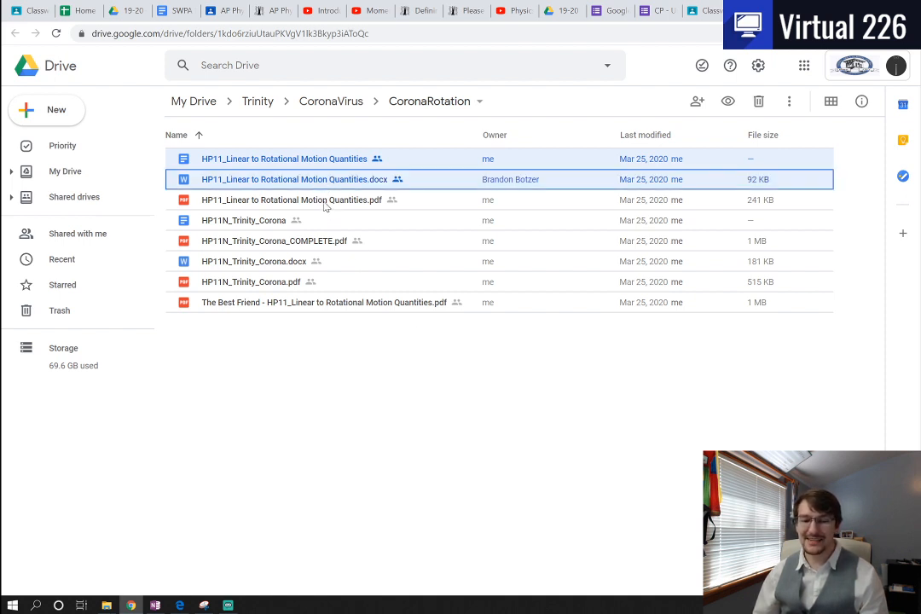
left_click(292, 200)
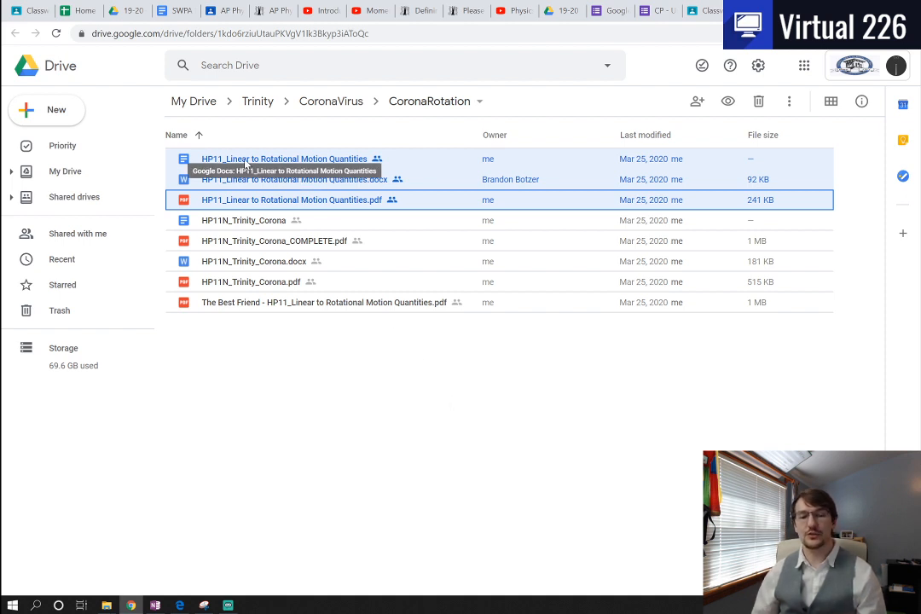
mouse_move(461, 348)
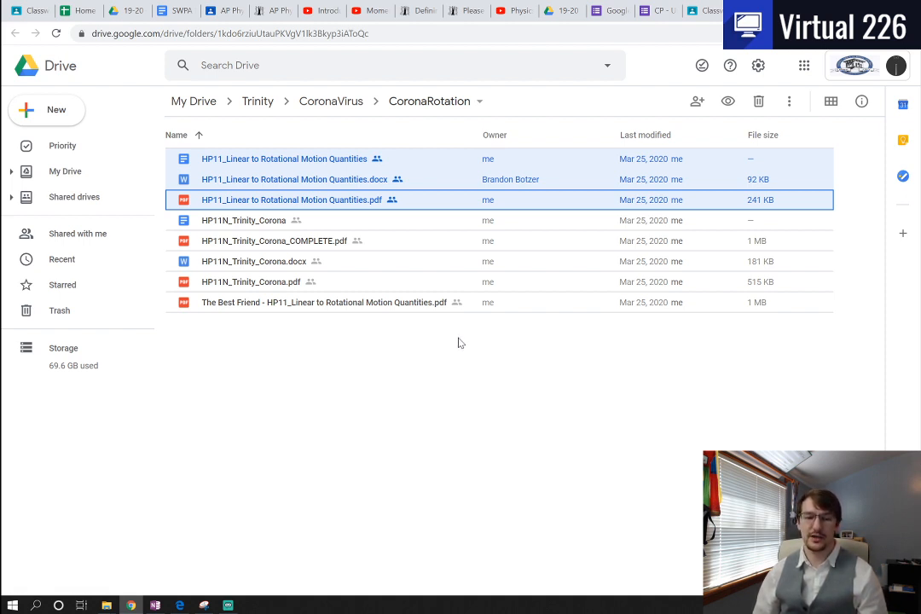
mouse_move(455, 360)
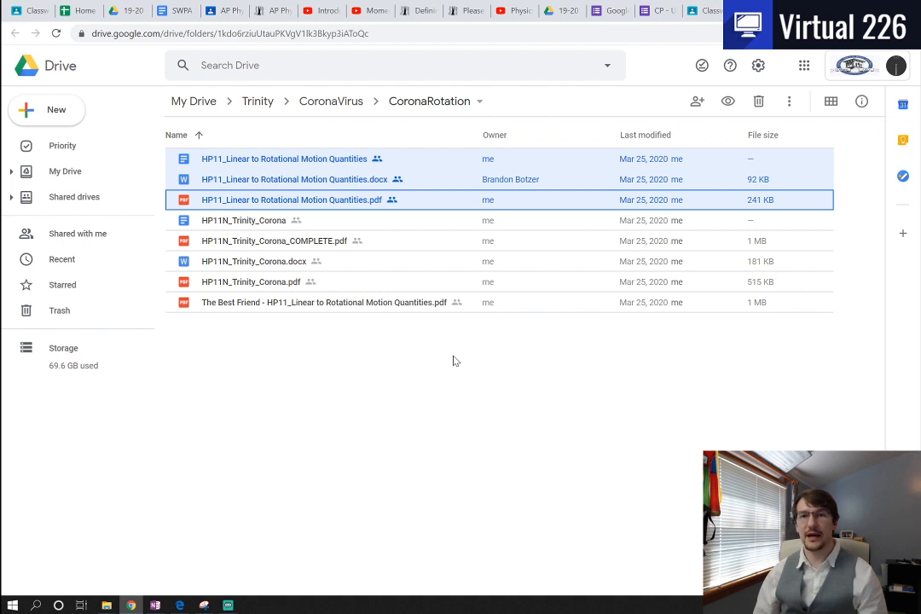
mouse_move(414, 368)
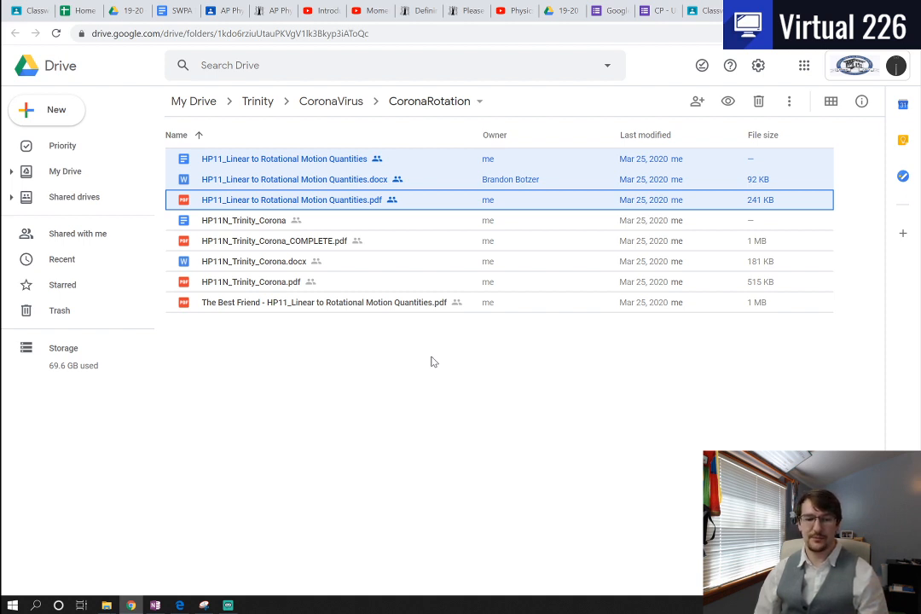
Step: Clear the selection and select HP11N_Trinity_Corona's Google Doc, .docx and .pdf versions
left_click(413, 408)
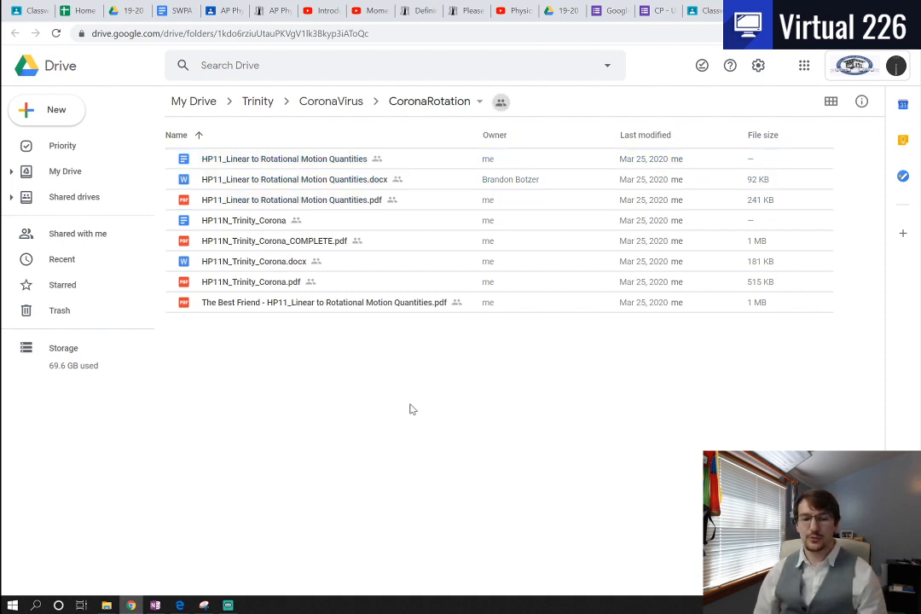
mouse_move(269, 230)
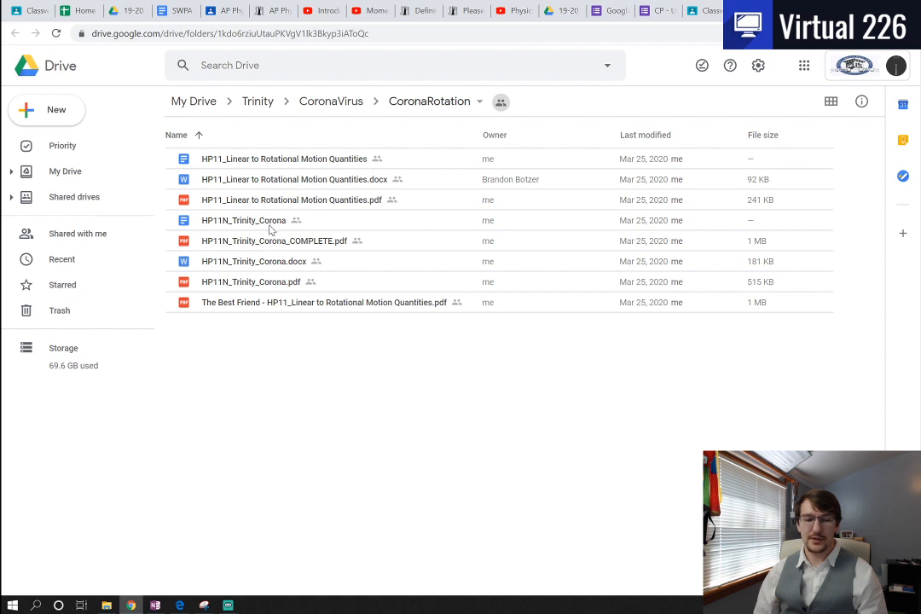
left_click(244, 221)
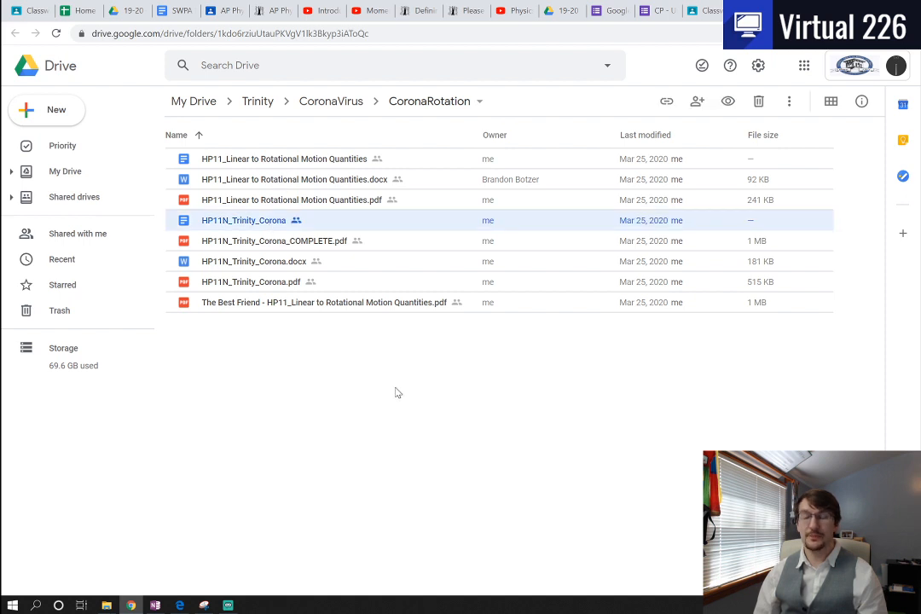
left_click(254, 261)
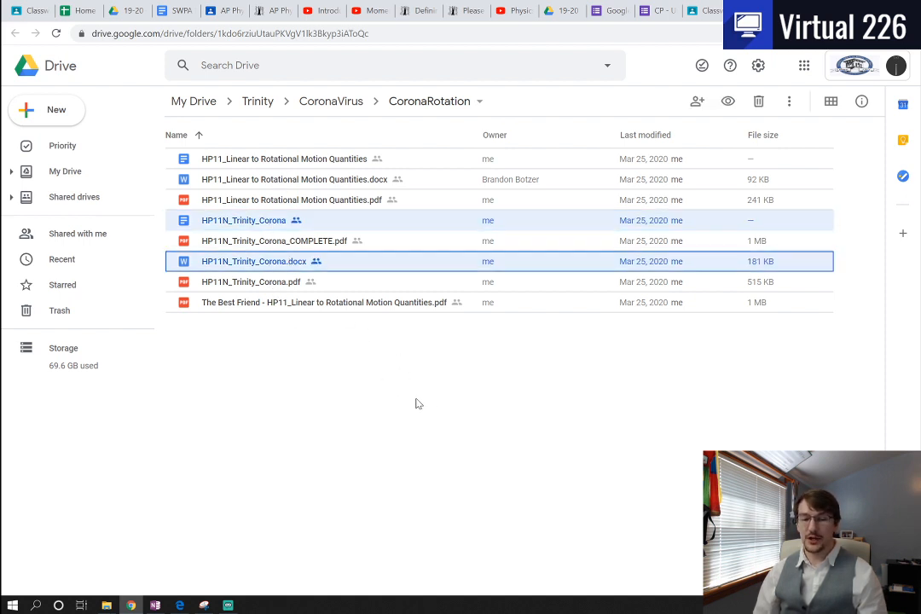
left_click(251, 282)
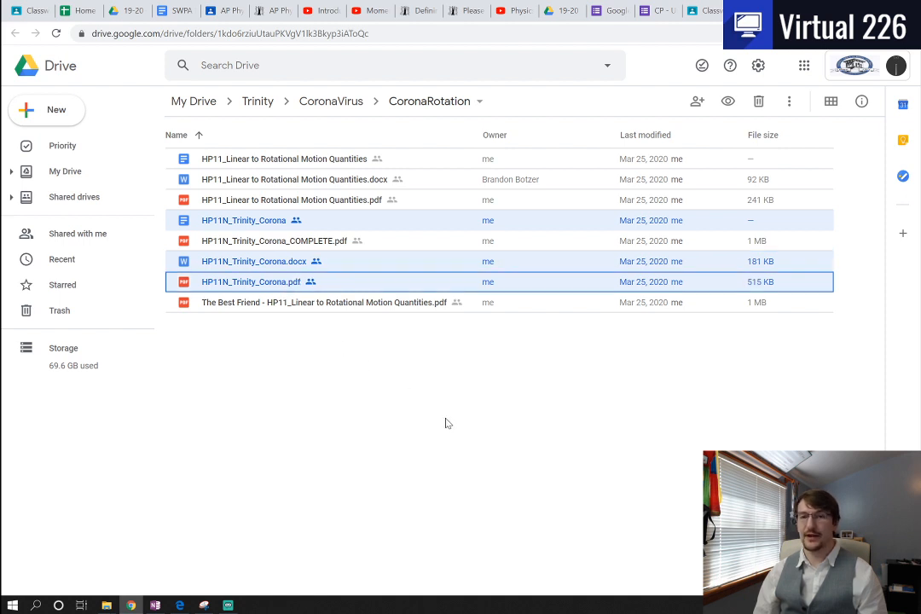
mouse_move(524, 402)
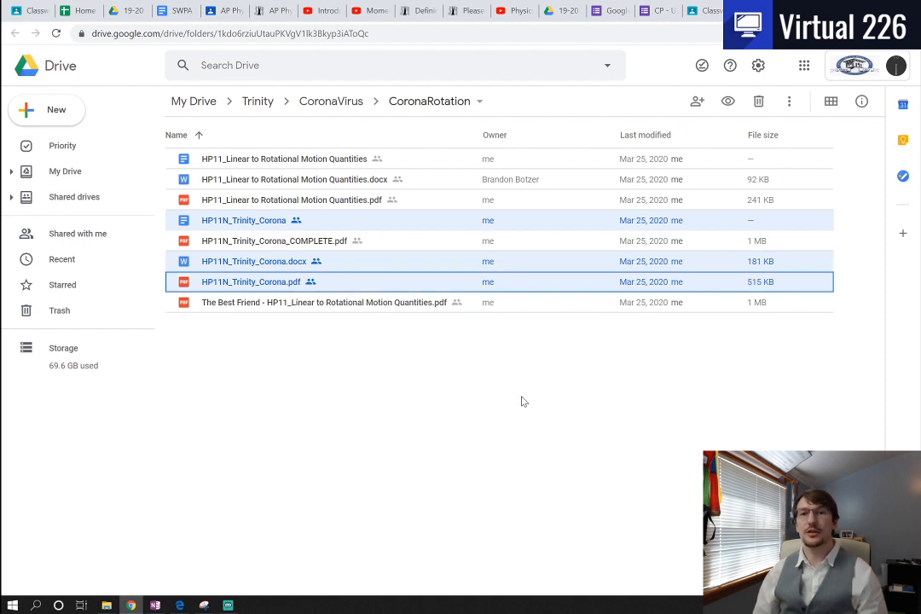
mouse_move(534, 402)
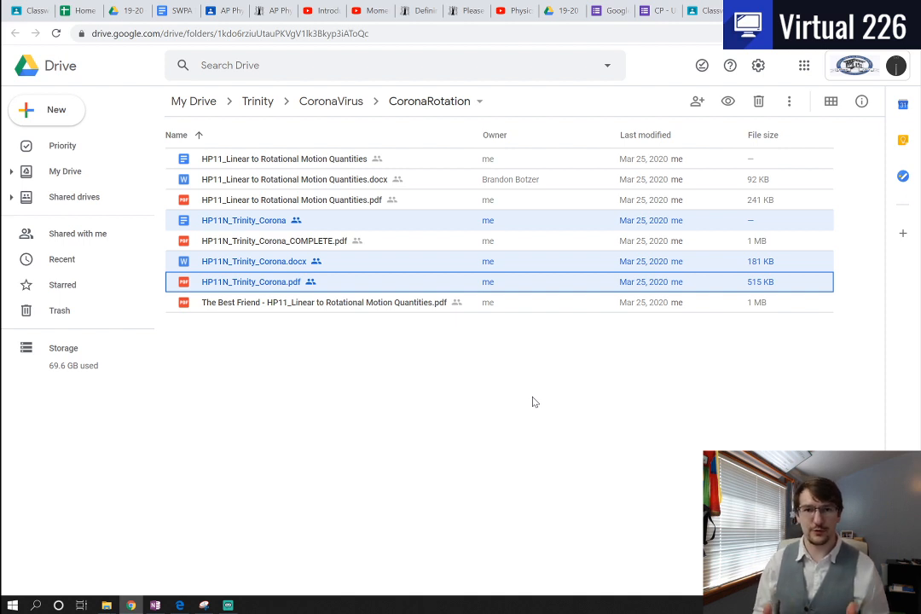
mouse_move(505, 369)
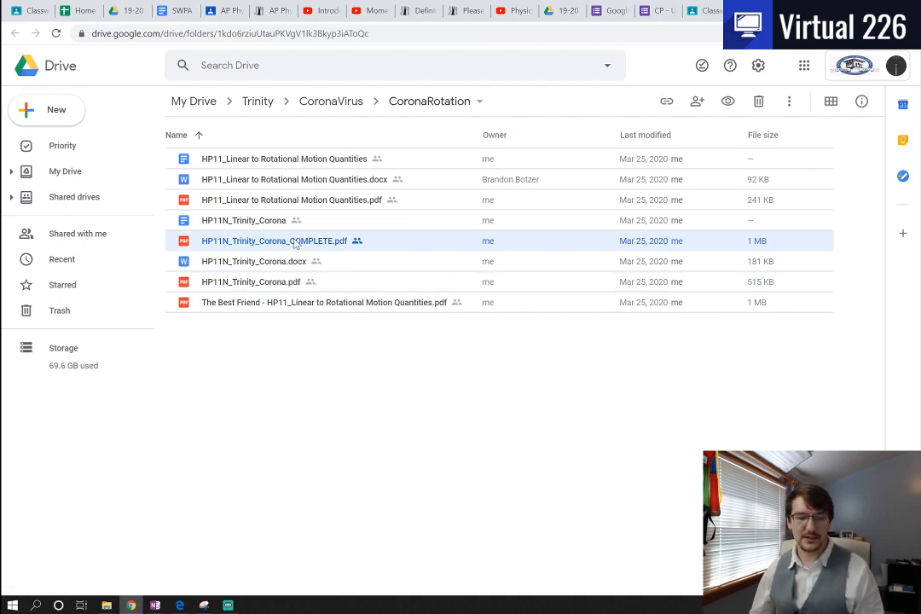
double_click(274, 241)
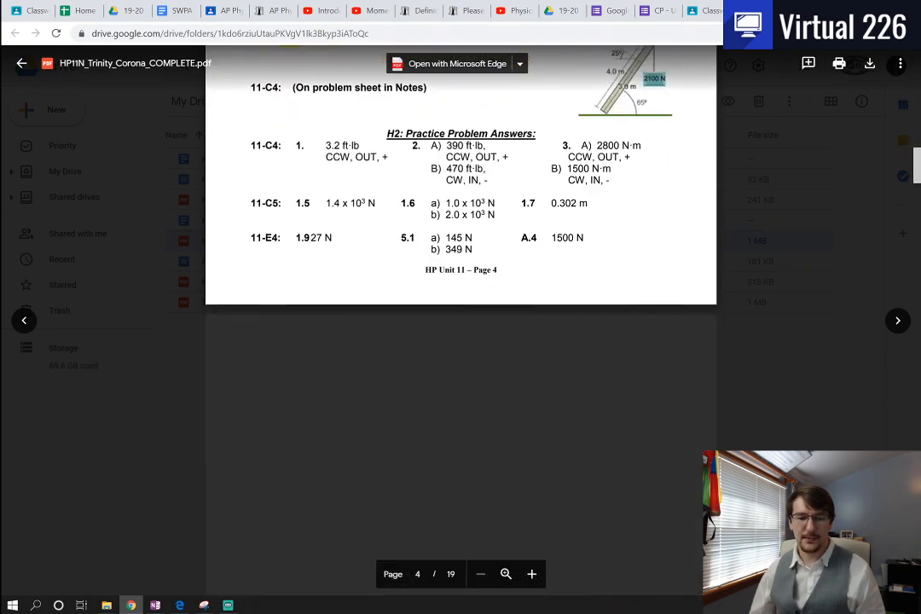
scroll("down", 3)
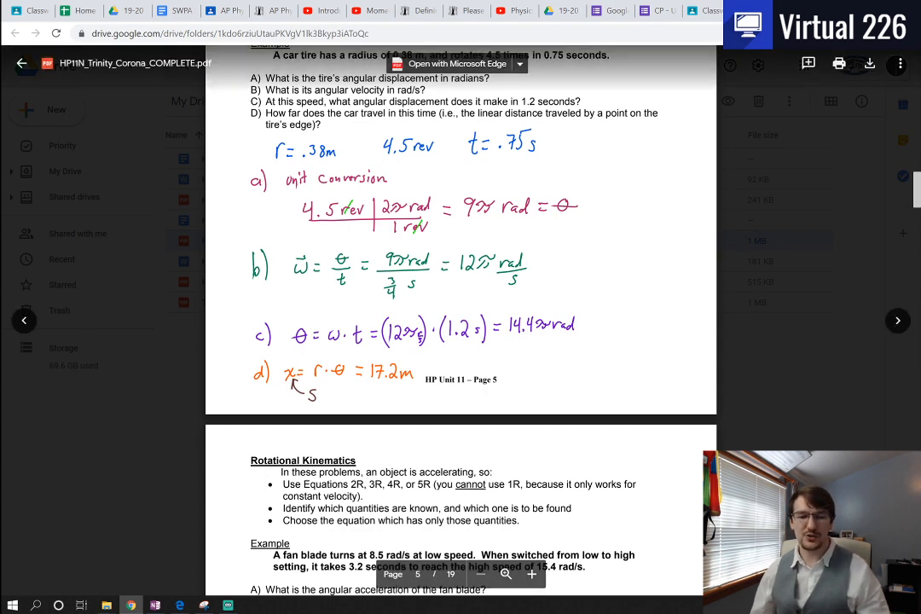
scroll("down", 3)
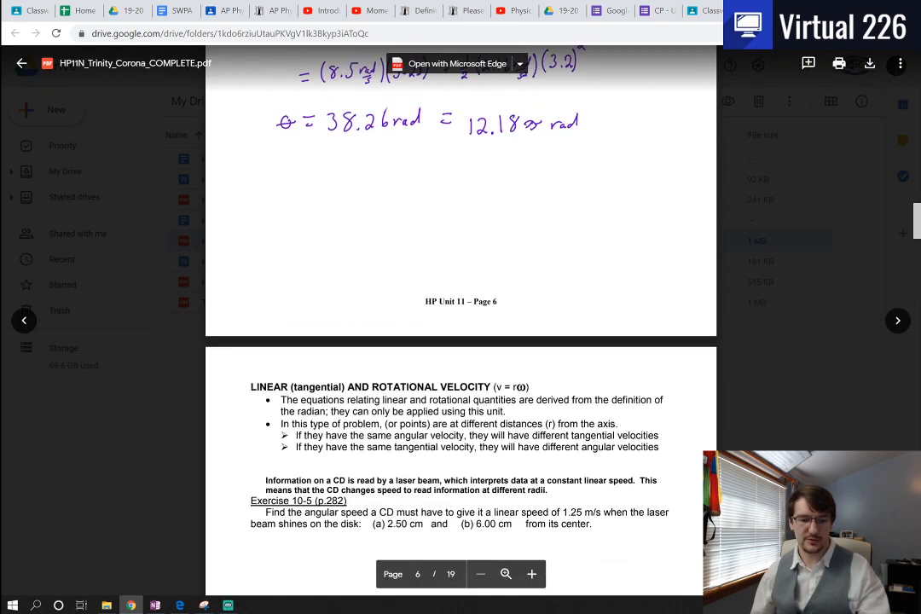
left_click(22, 63)
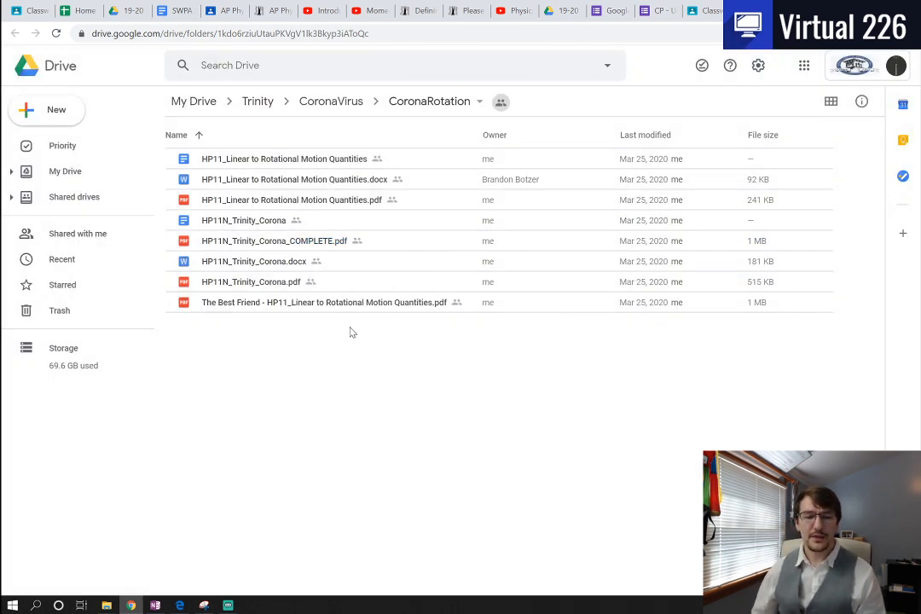
Step: Select the Linear to Rotational Motion Quantities PDF, .docx and Google Doc files together
left_click(325, 302)
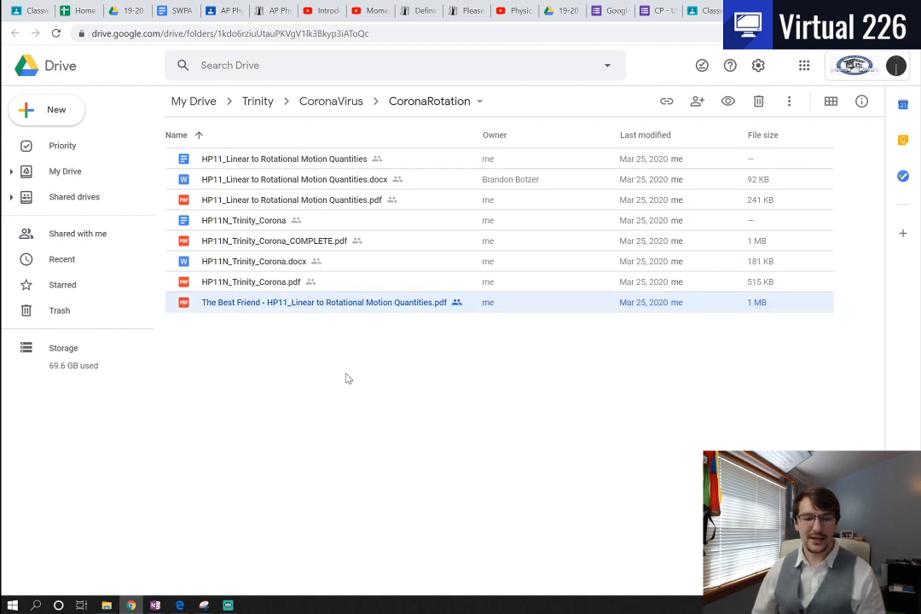
mouse_move(340, 232)
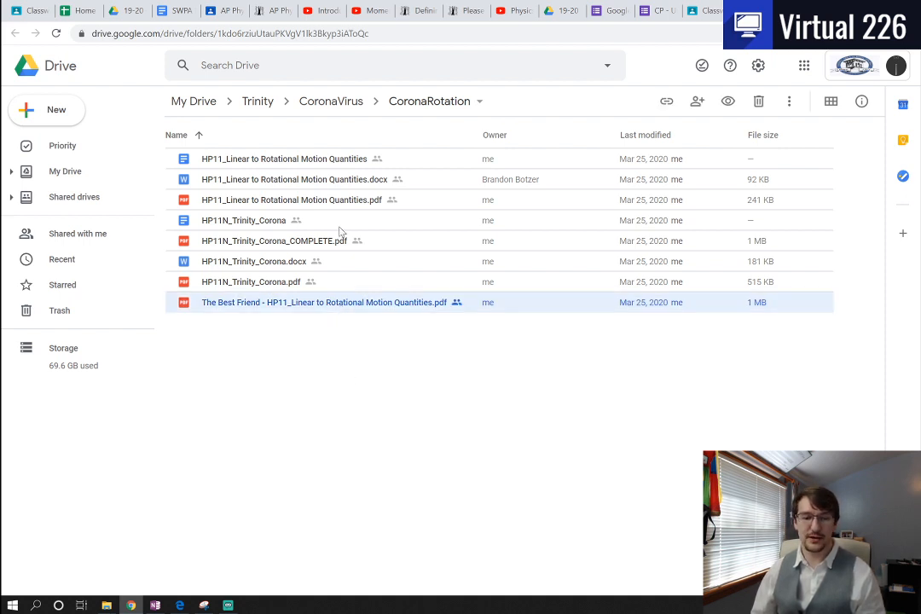
left_click(291, 200)
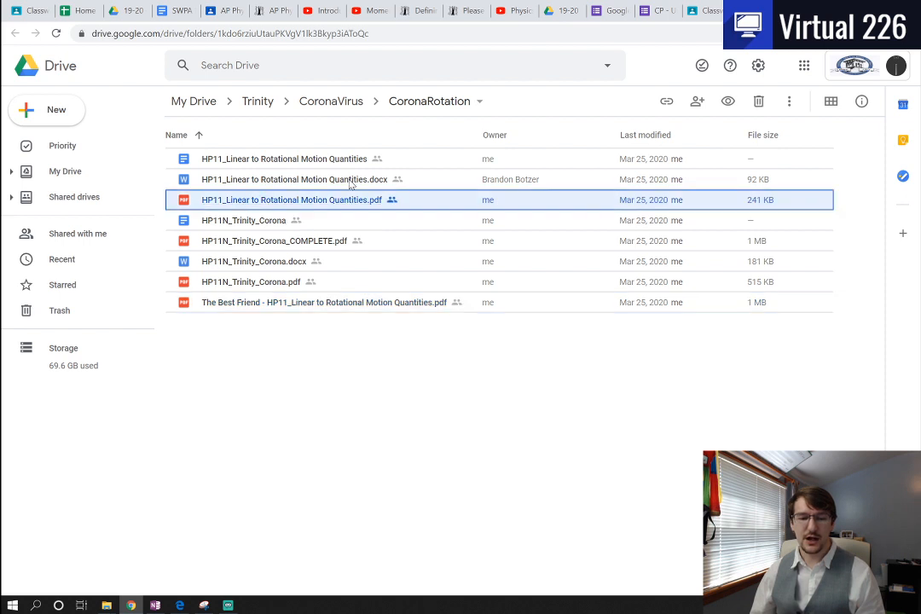
left_click(284, 159)
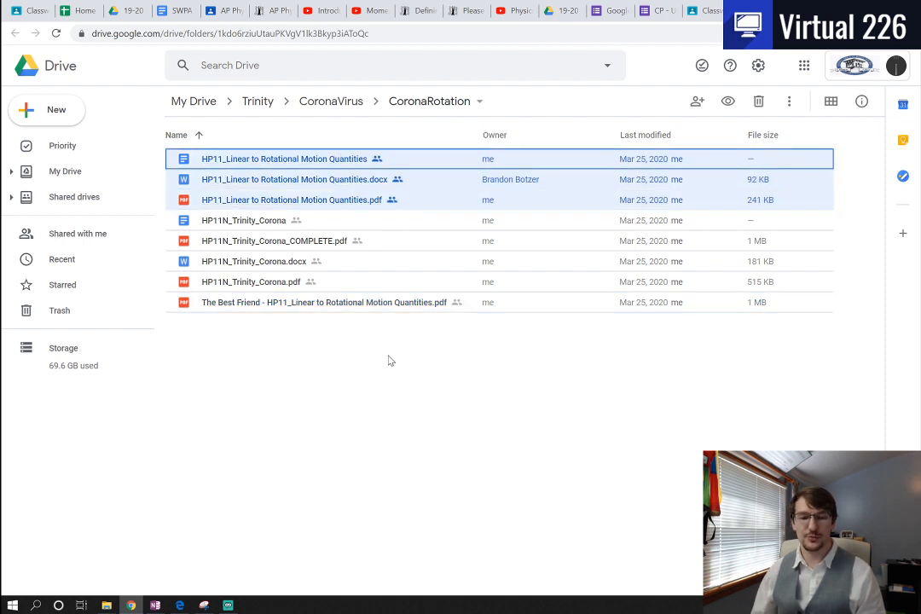
Step: Open The Best Friend PDF and scroll through its equation tables and diagrams
double_click(324, 302)
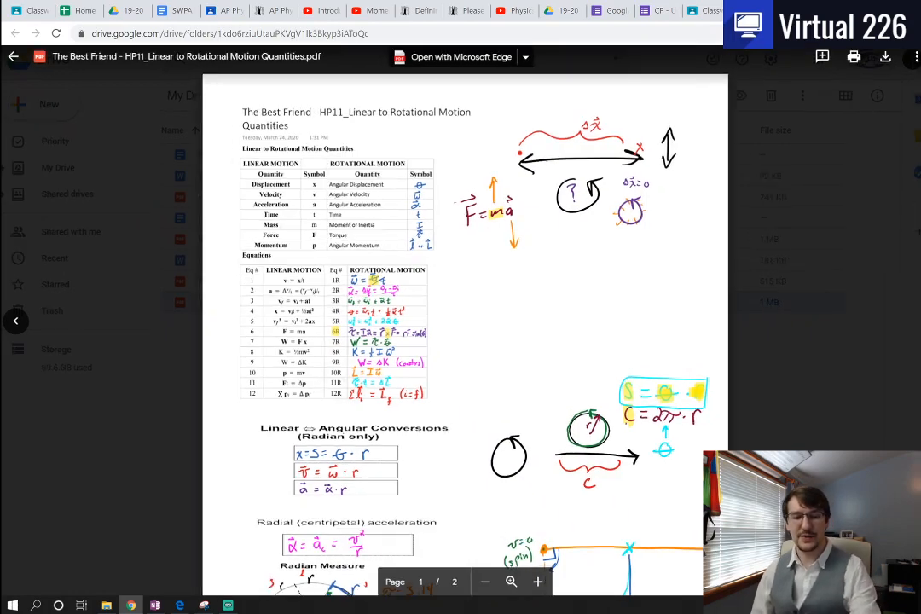
scroll("down", 3)
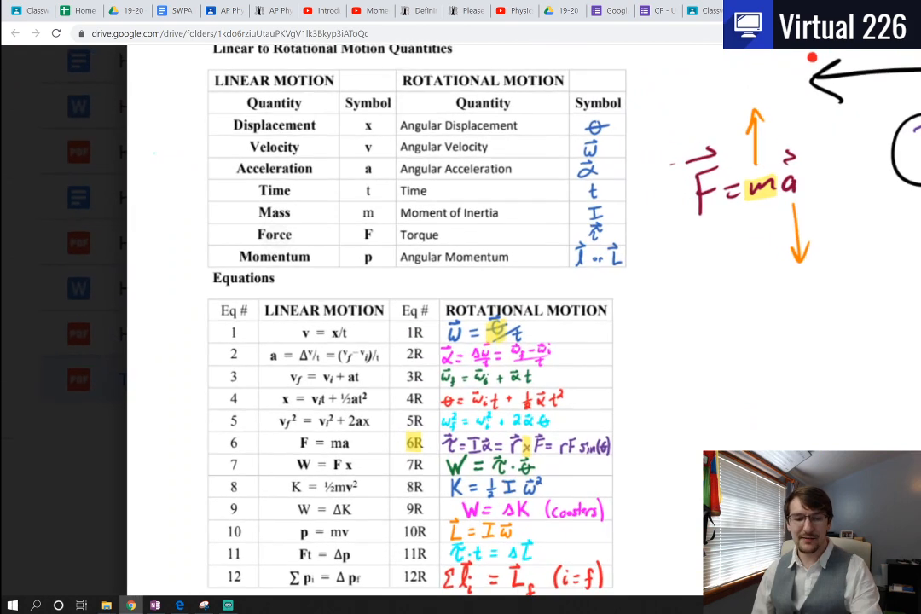
scroll("down", 3)
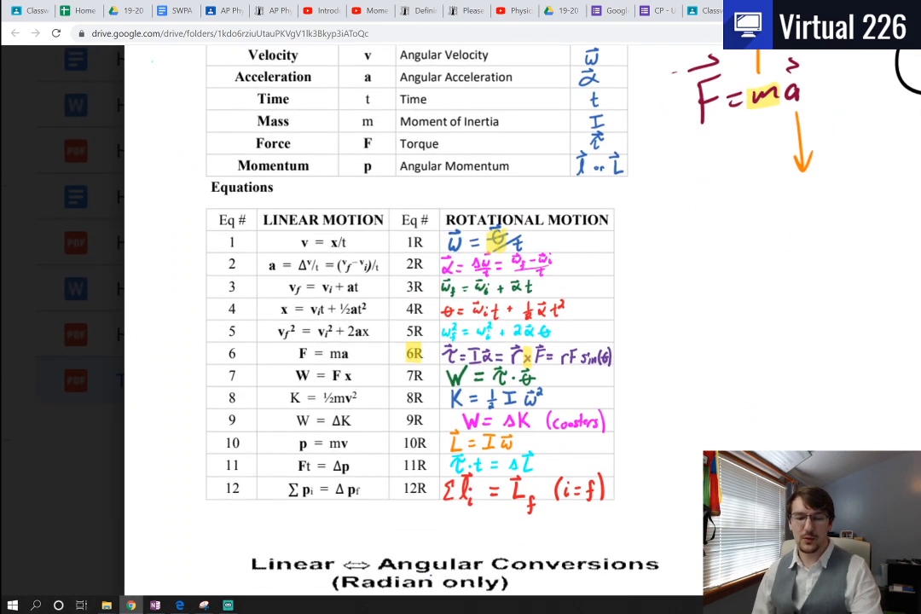
scroll("down", 3)
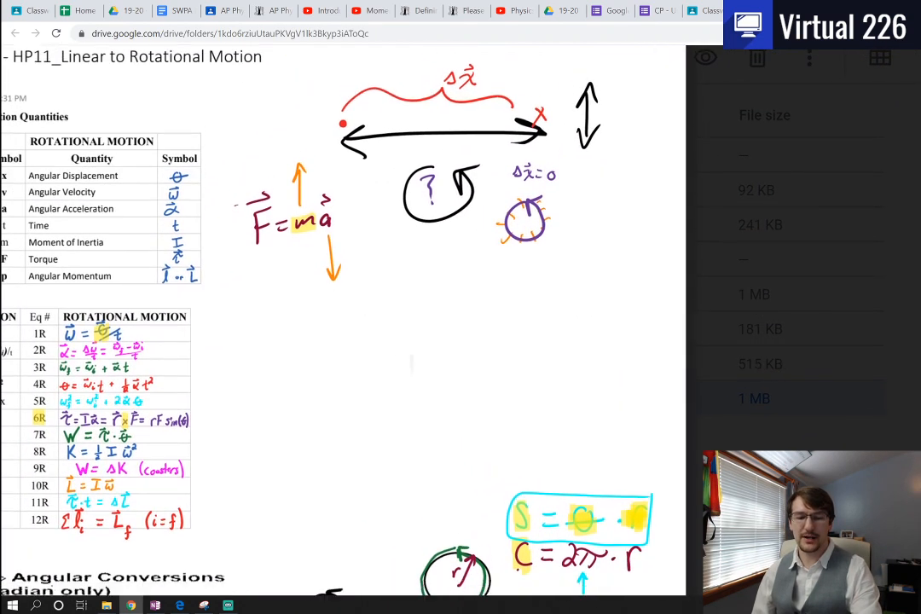
scroll("down", 3)
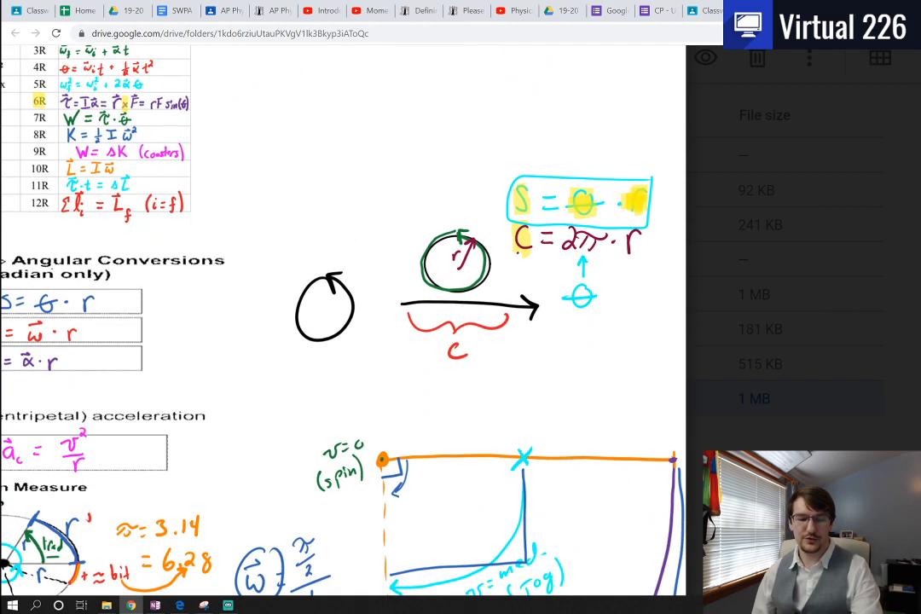
scroll("down", 3)
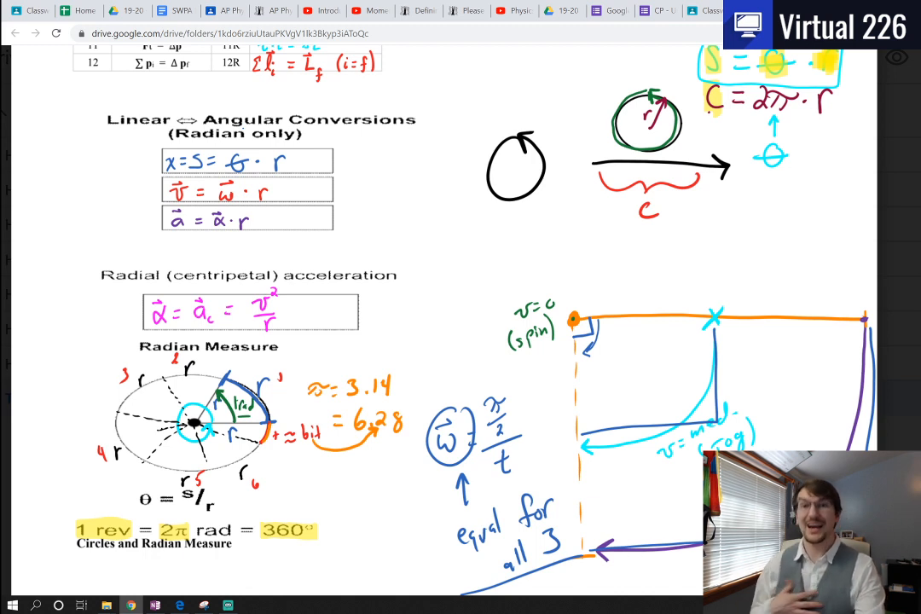
scroll("down", 3)
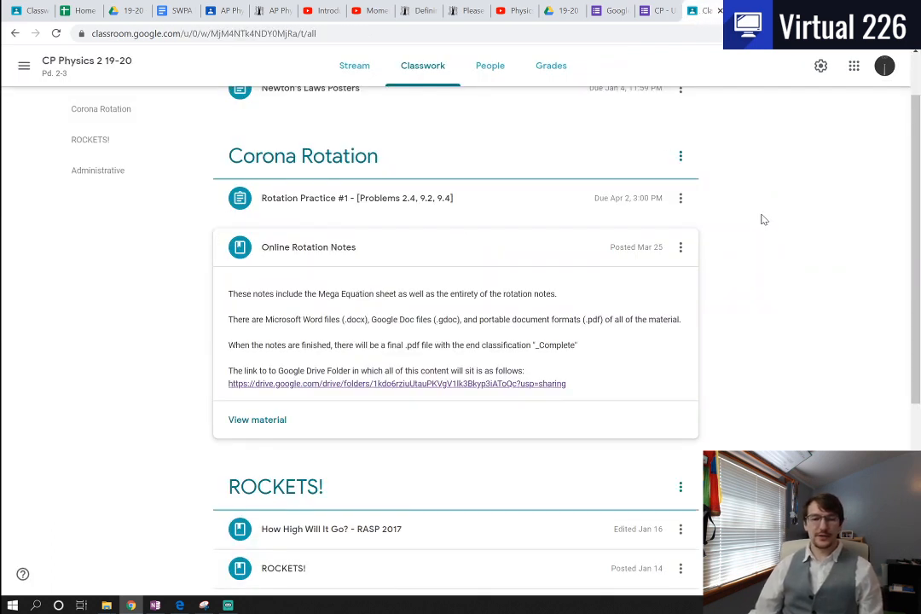
mouse_move(763, 244)
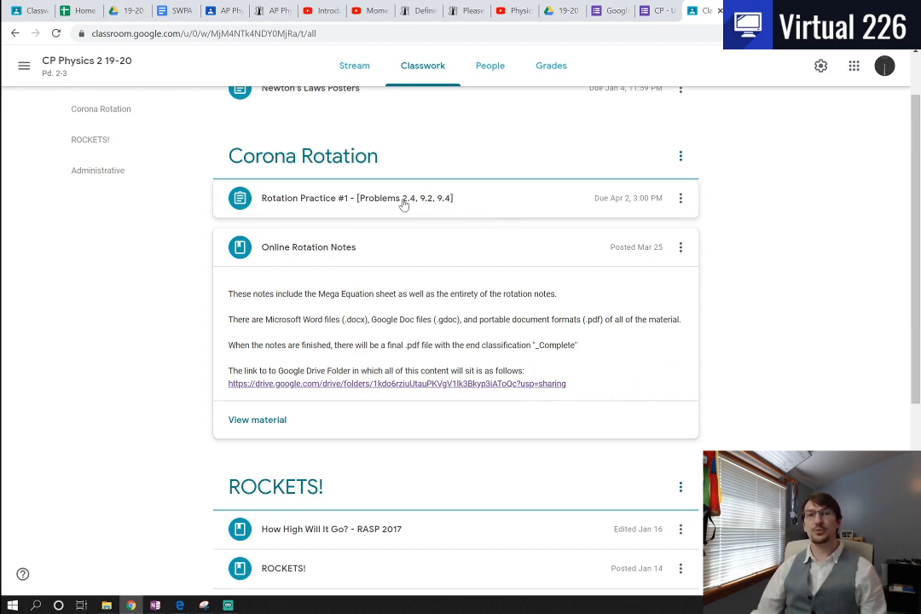
mouse_move(489, 206)
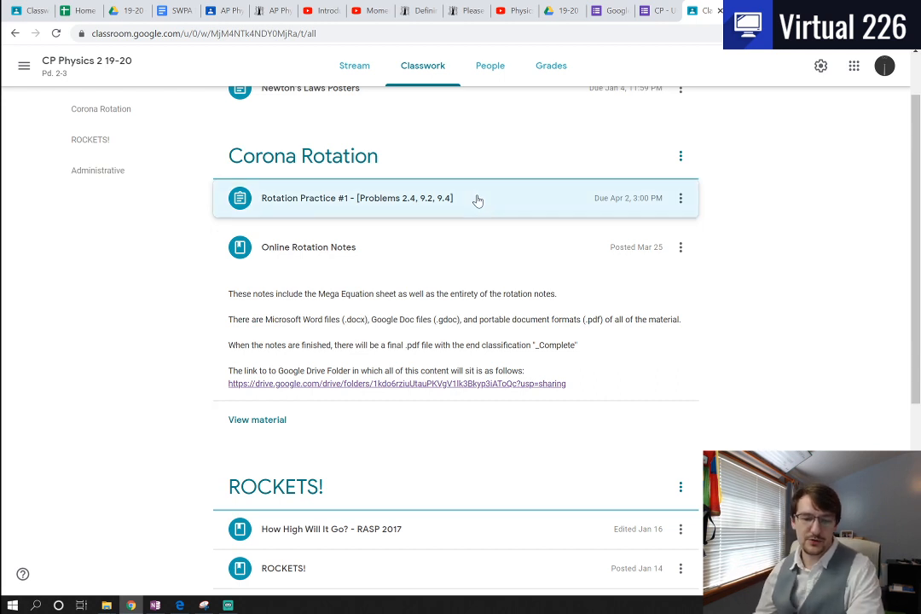
Step: Expand Rotation Practice #1 to show its instructions, 1 of 23 turned in, and attachments
left_click(356, 198)
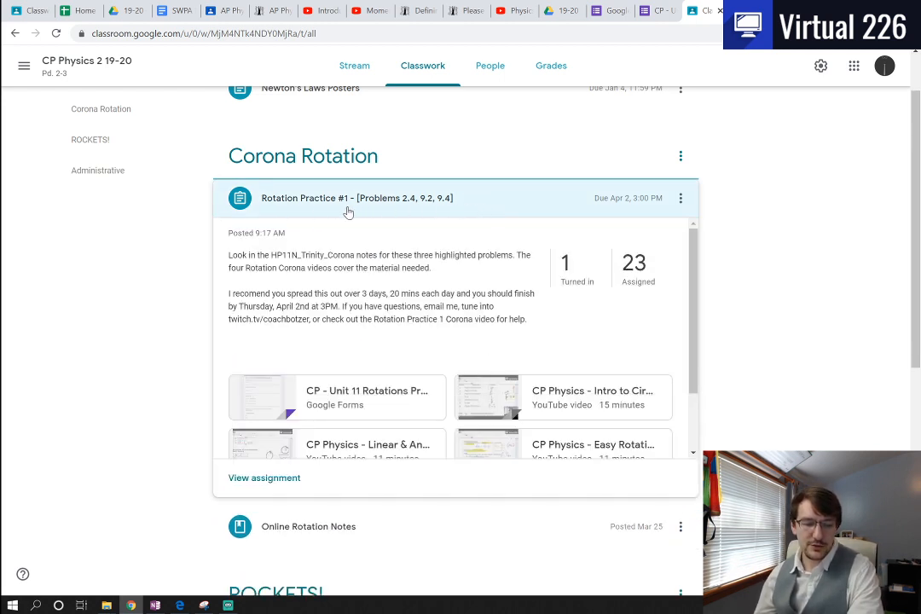
mouse_move(406, 207)
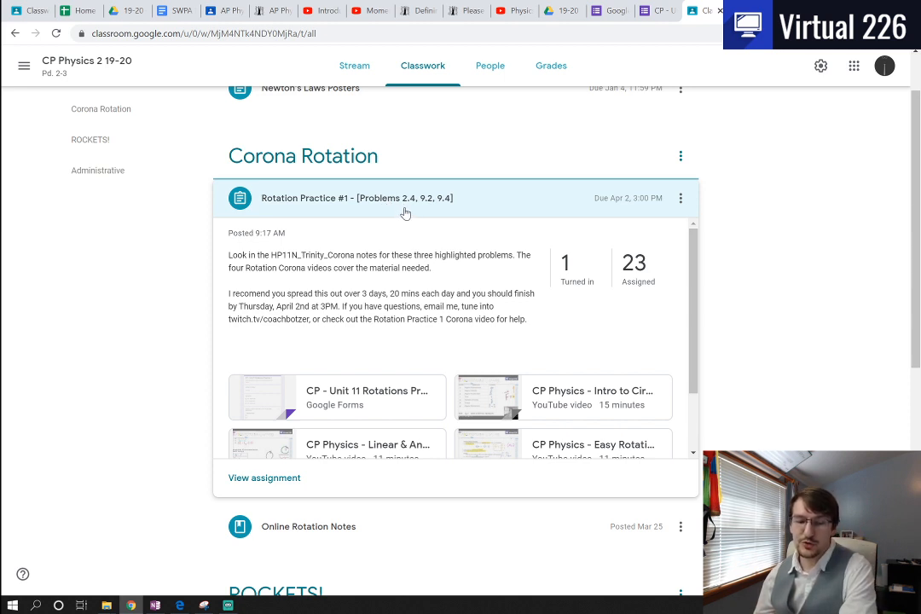
mouse_move(443, 211)
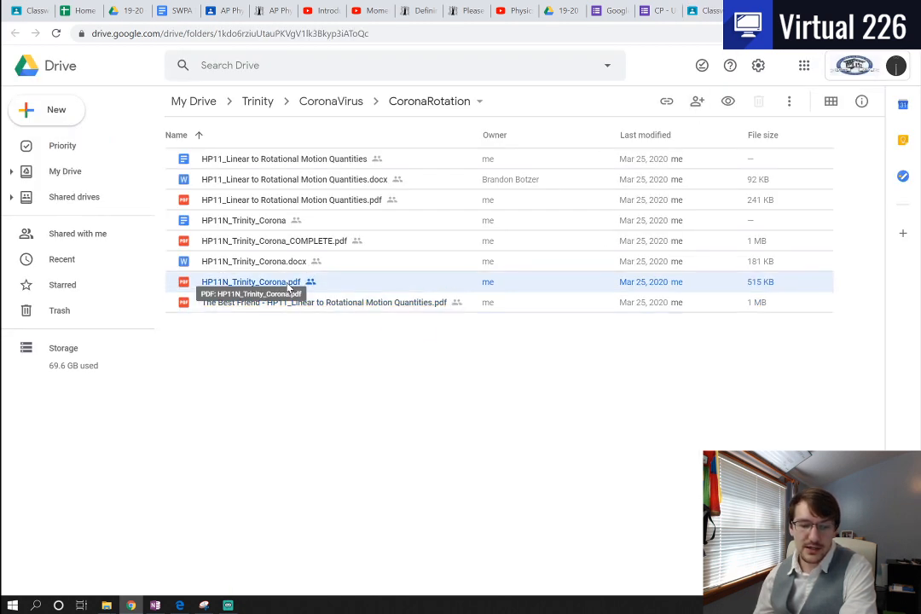
Step: Preview HP11N_Trinity_Corona.pdf from the CoronaRotation folder in Drive
double_click(251, 281)
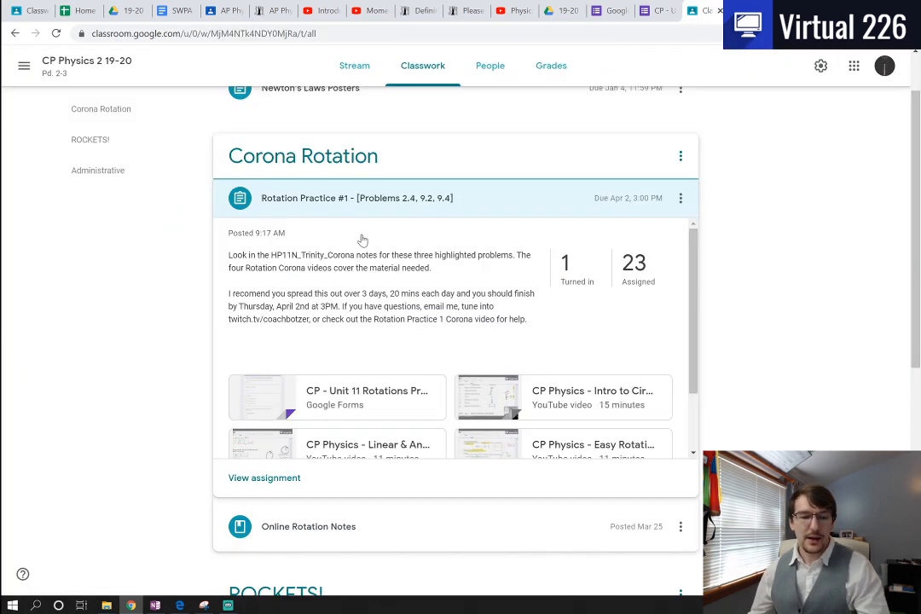
Step: Open the attached CP - Unit 11 Rotations Practice 1 Google Form
scroll("down", 3)
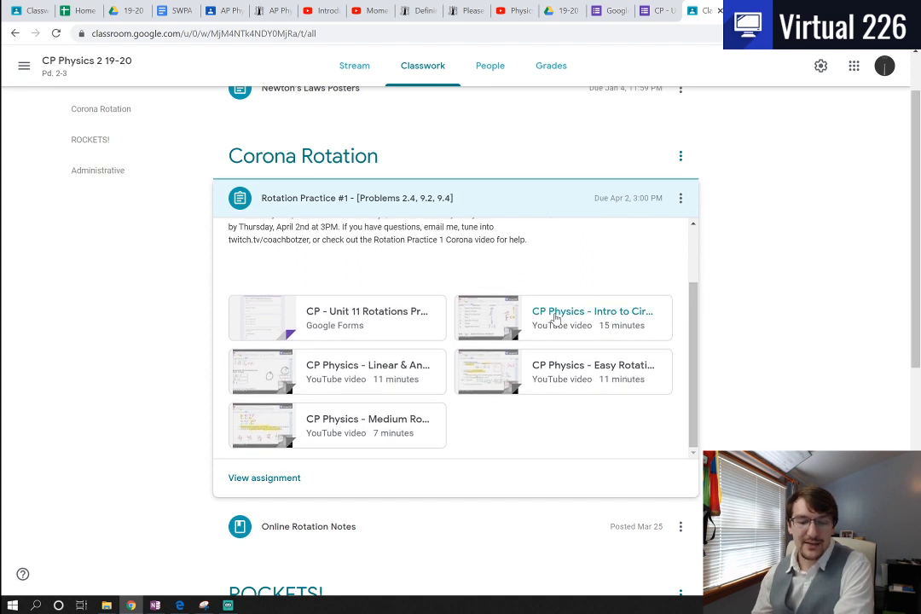
mouse_move(559, 316)
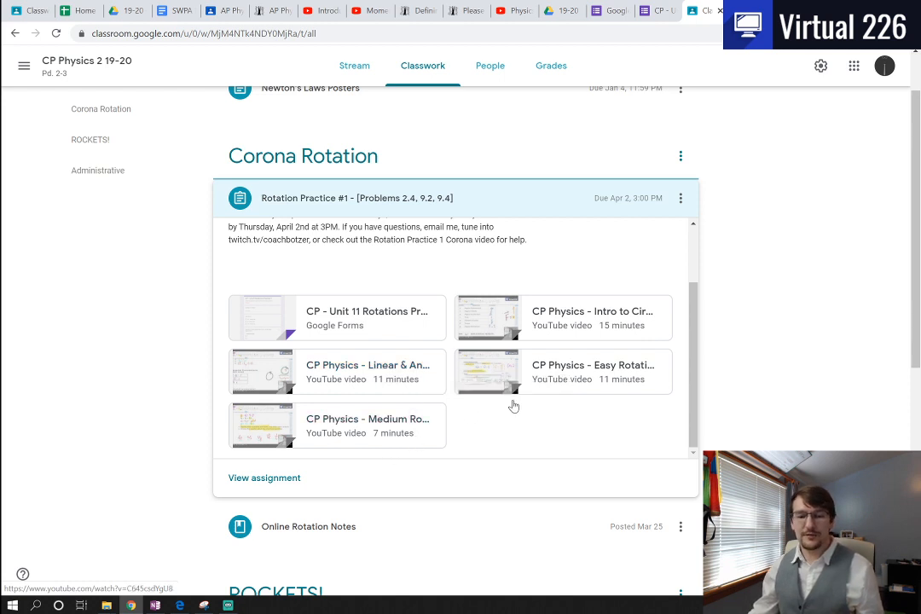
mouse_move(574, 436)
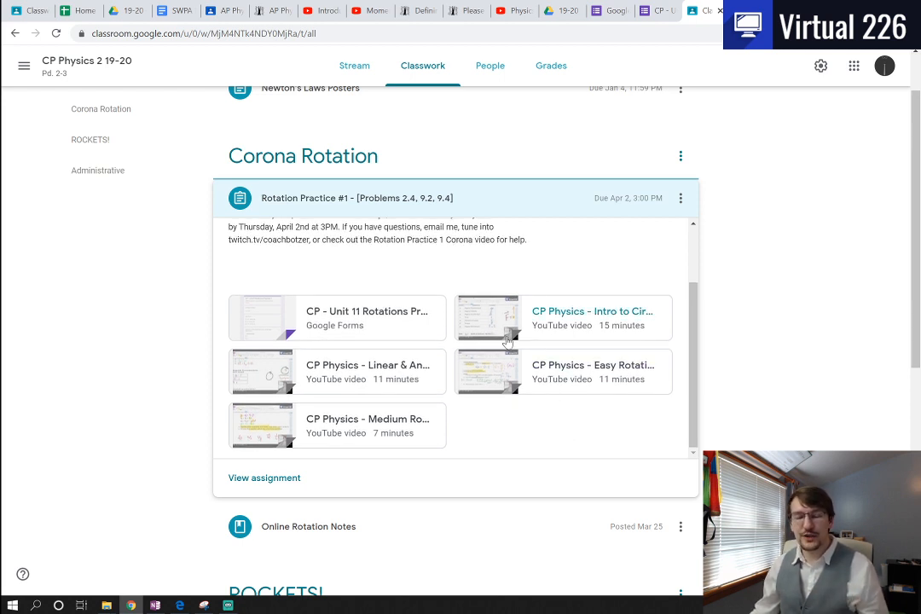
mouse_move(366, 310)
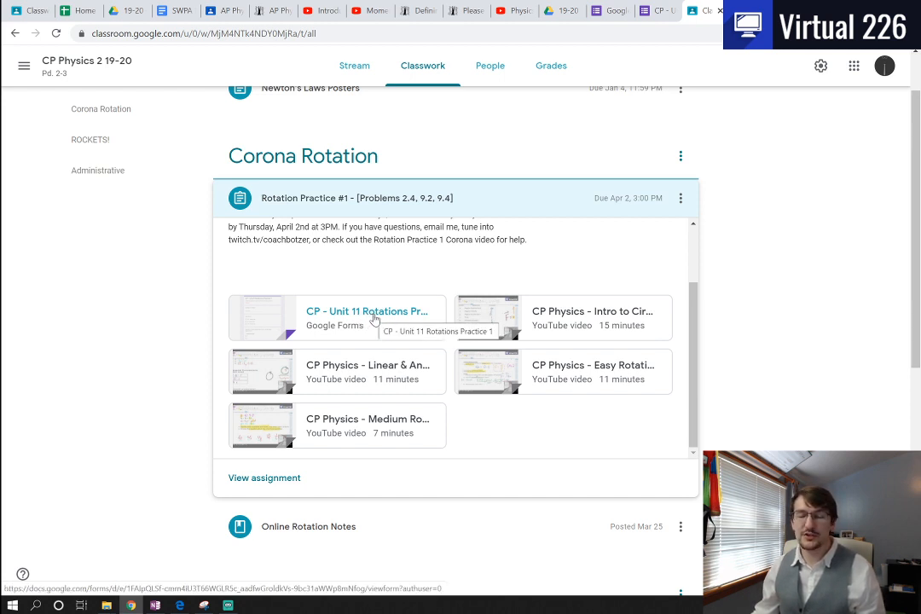
left_click(367, 311)
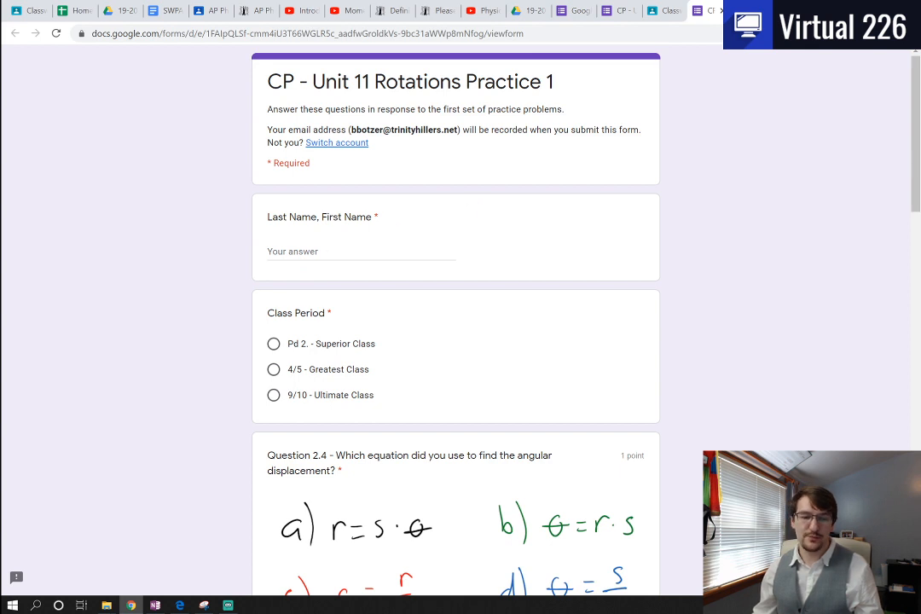
scroll("down", 3)
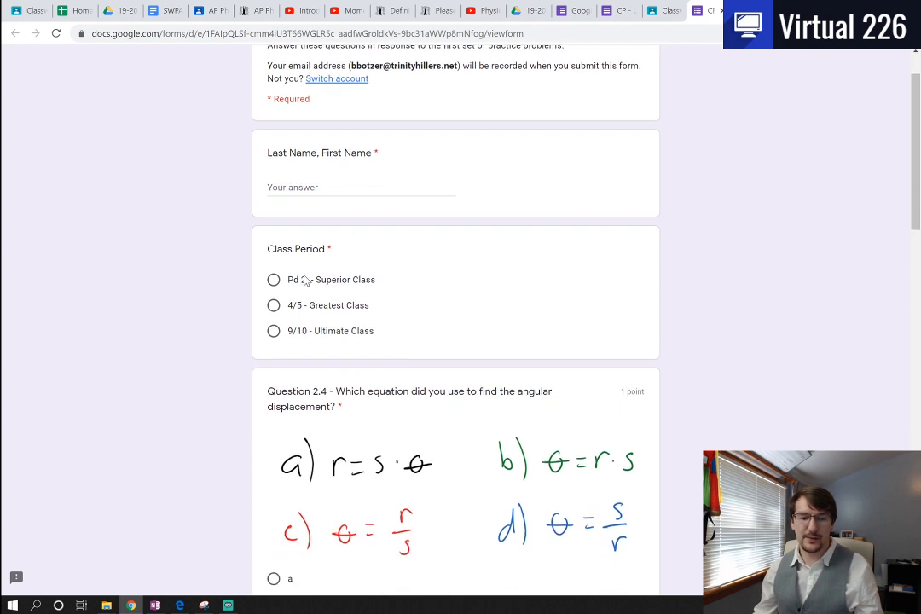
mouse_move(390, 285)
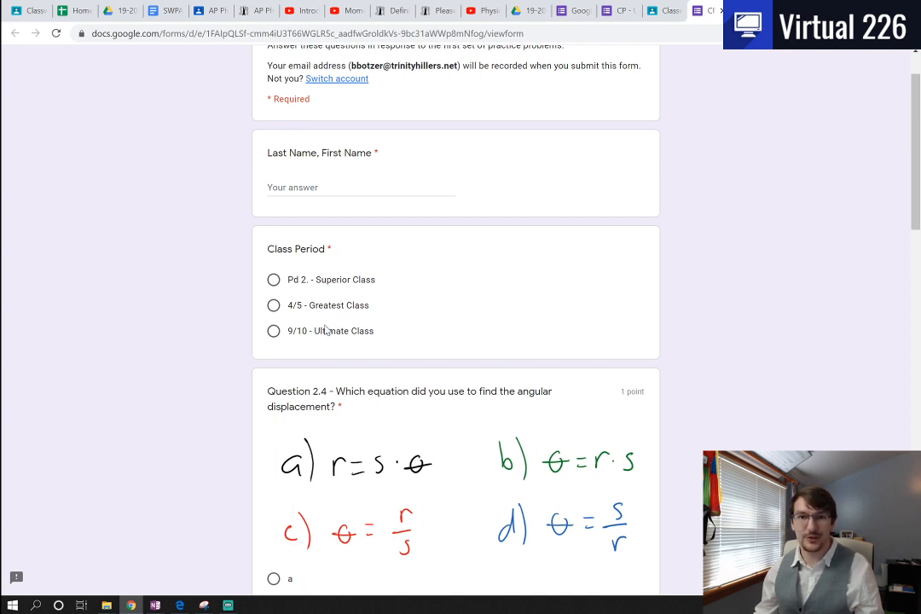
scroll("down", 3)
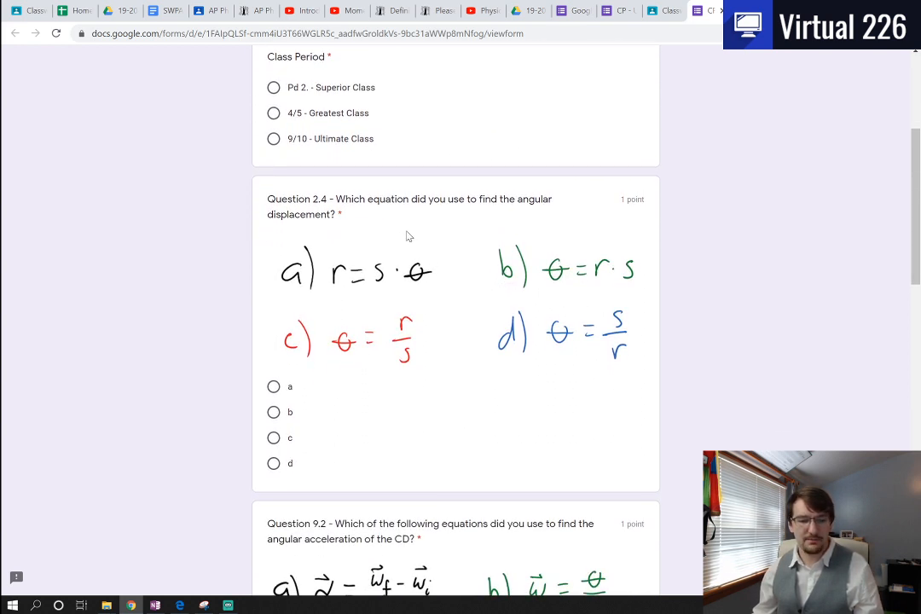
scroll("down", 3)
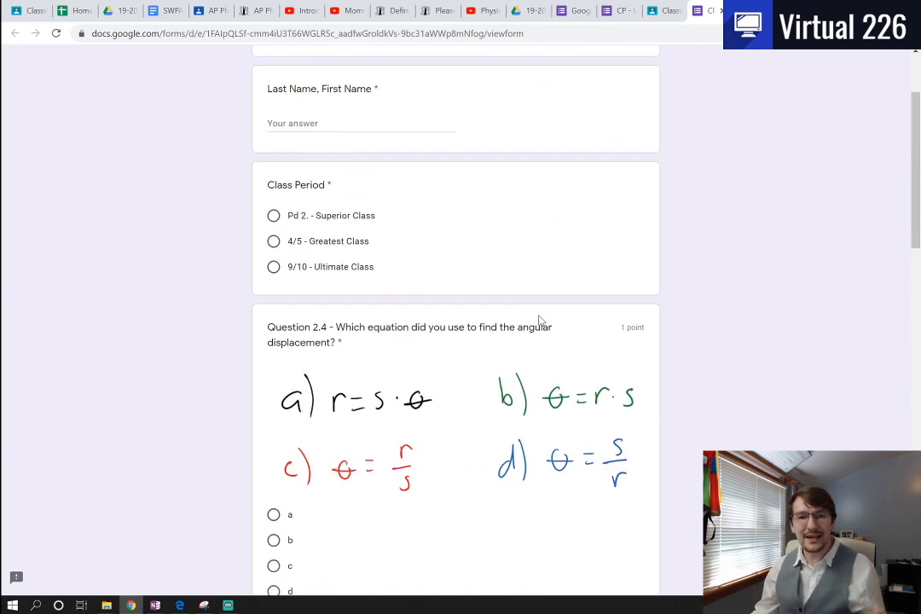
scroll("down", 3)
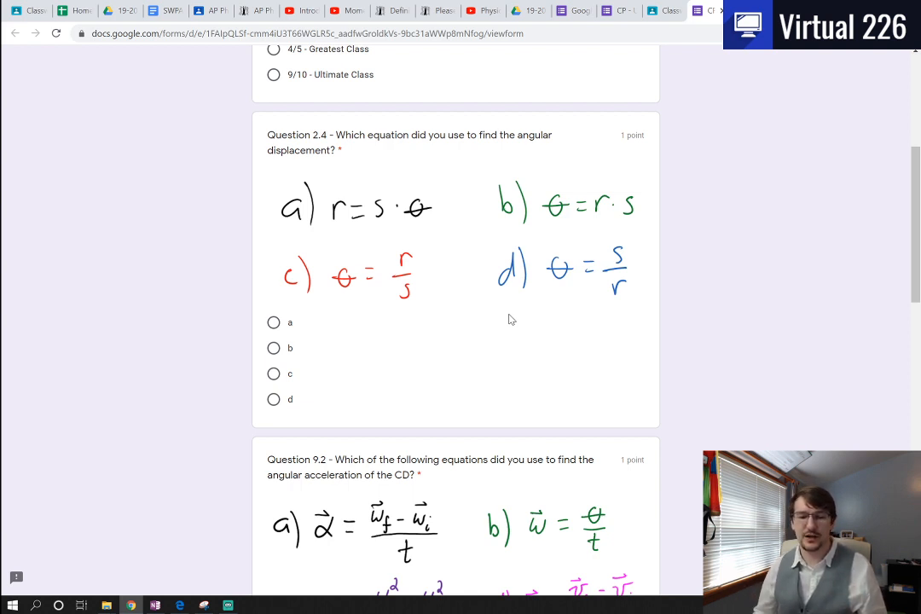
mouse_move(490, 322)
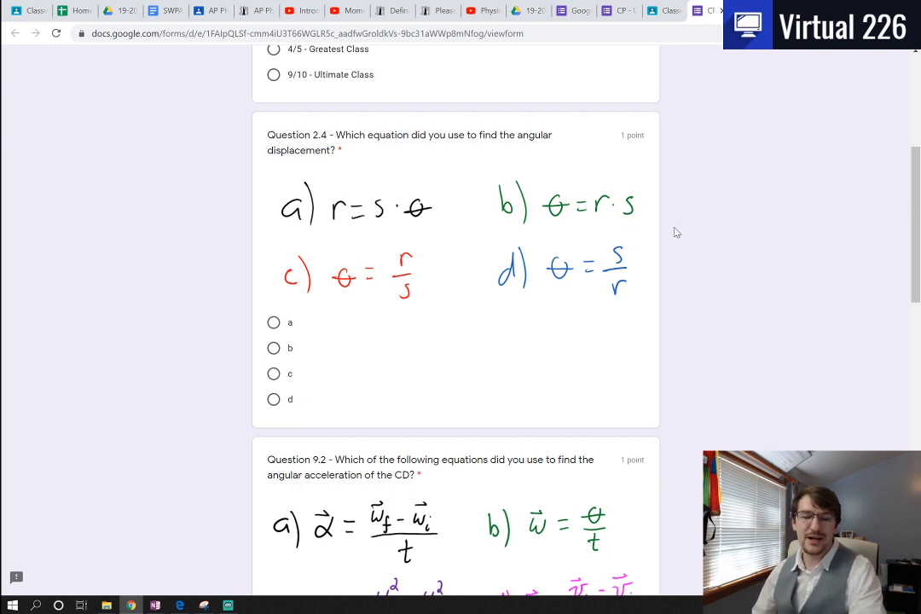
mouse_move(705, 250)
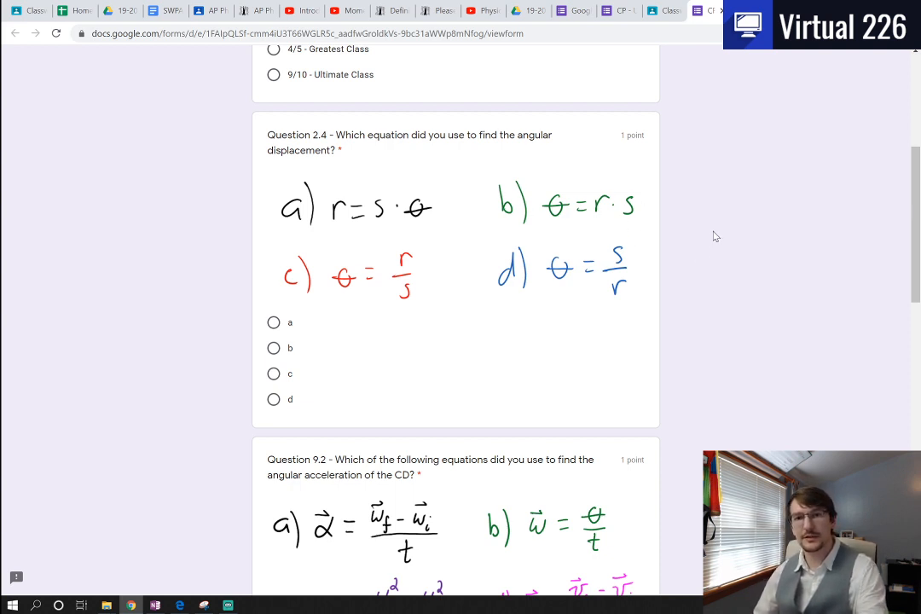
mouse_move(713, 239)
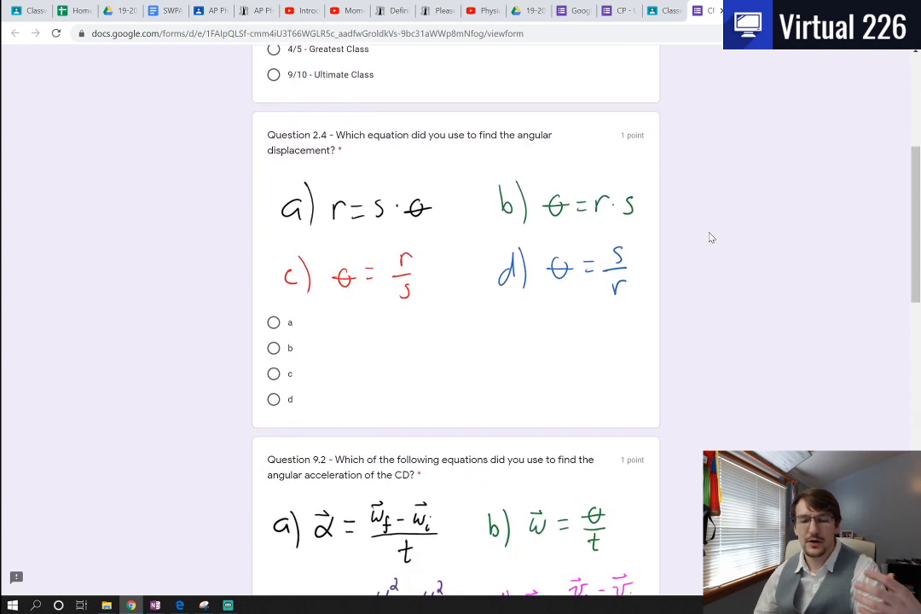
scroll("down", 3)
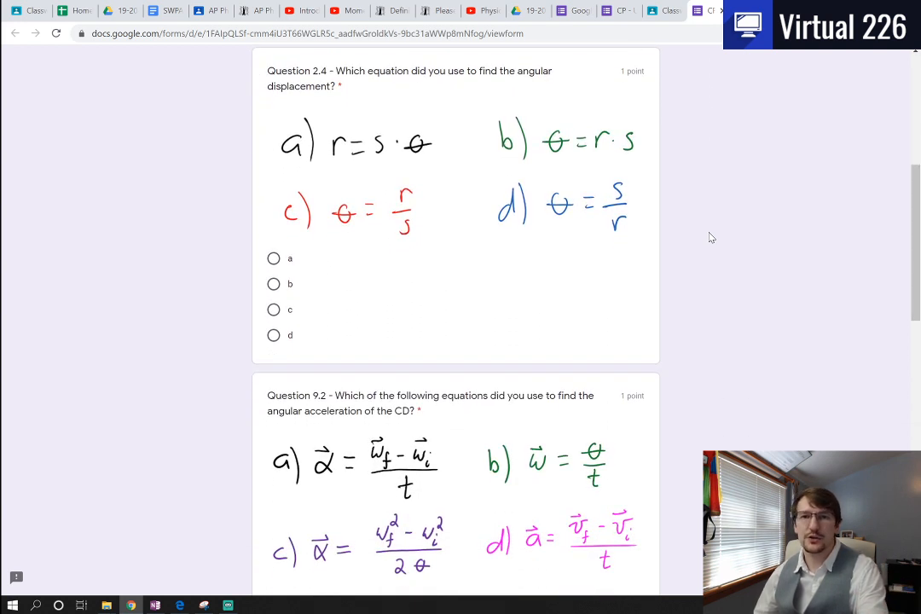
scroll("down", 3)
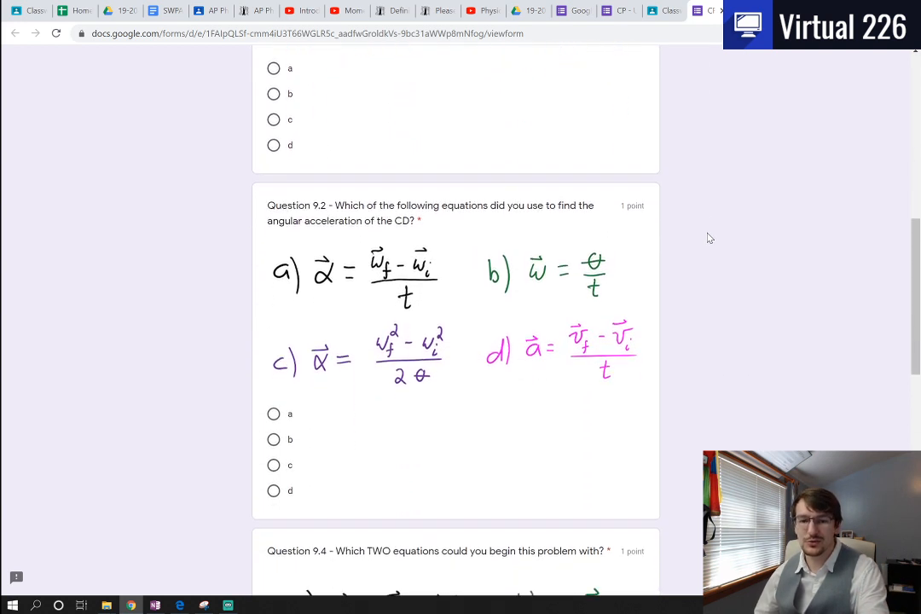
scroll("down", 3)
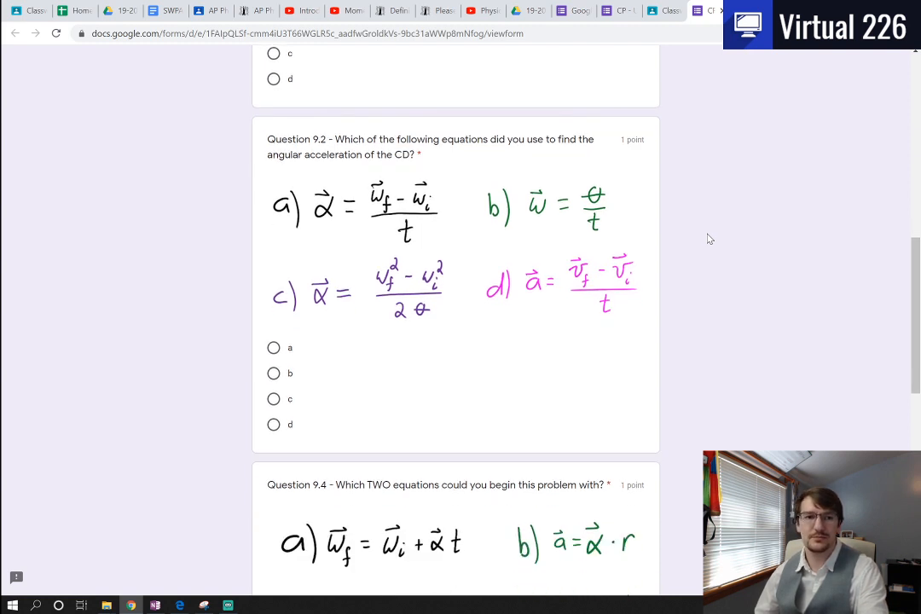
mouse_move(704, 233)
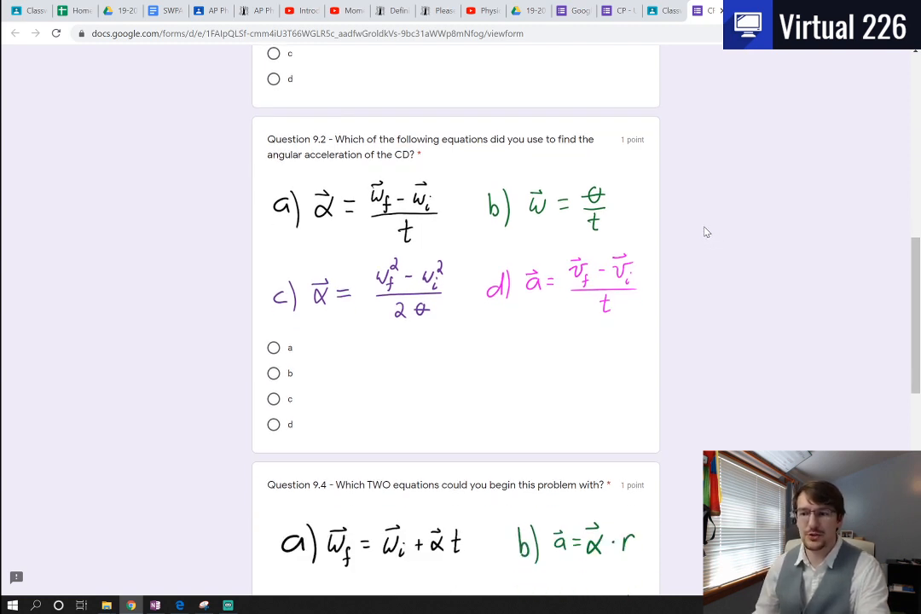
mouse_move(699, 228)
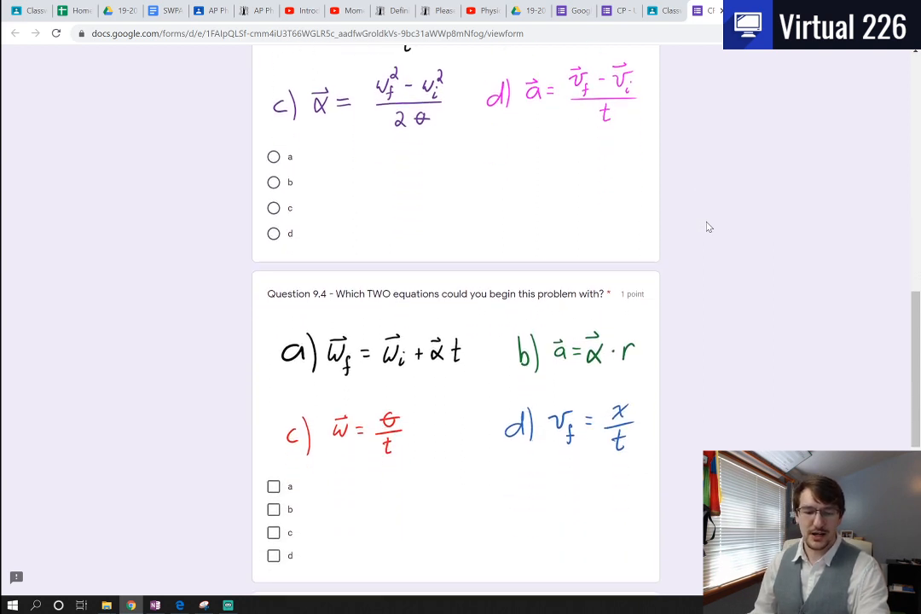
scroll("down", 3)
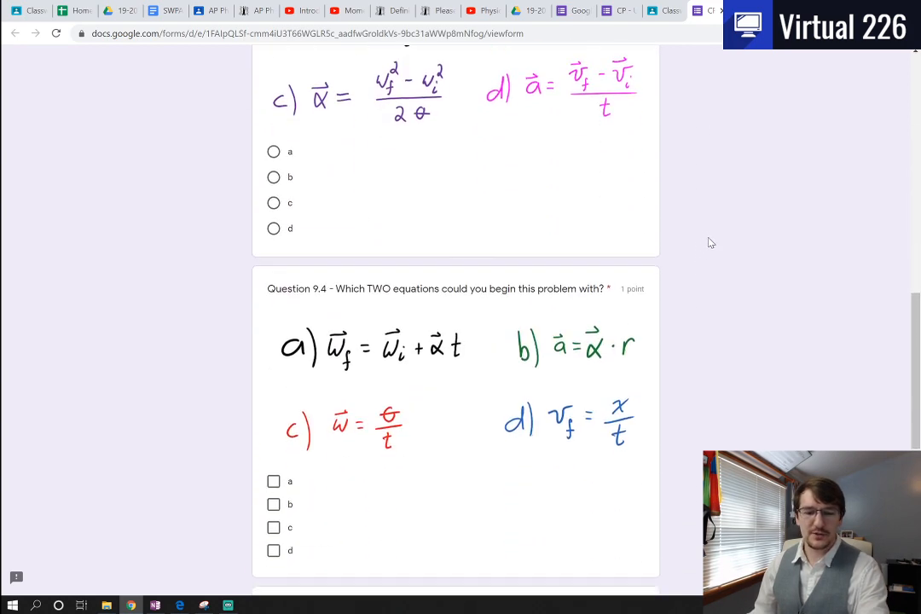
scroll("down", 3)
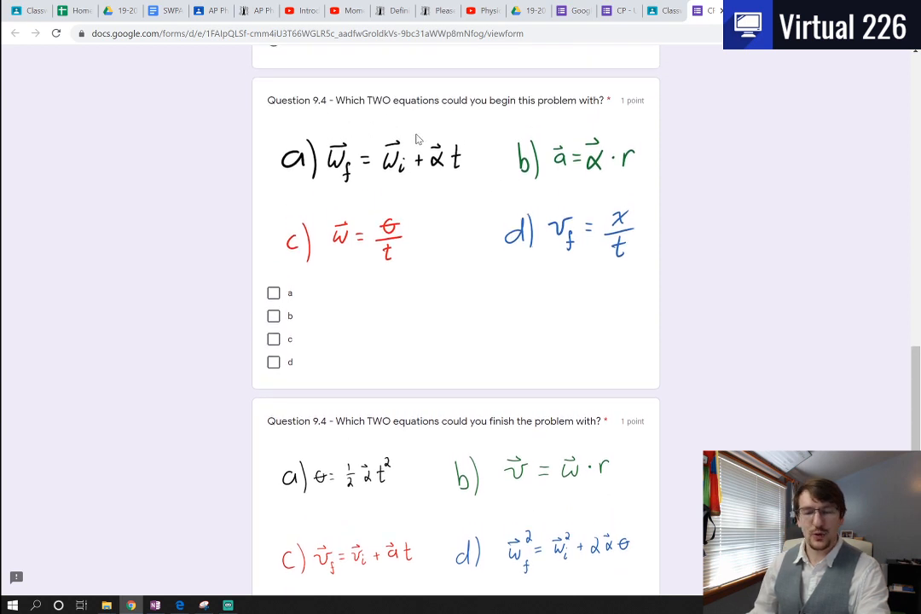
scroll("down", 3)
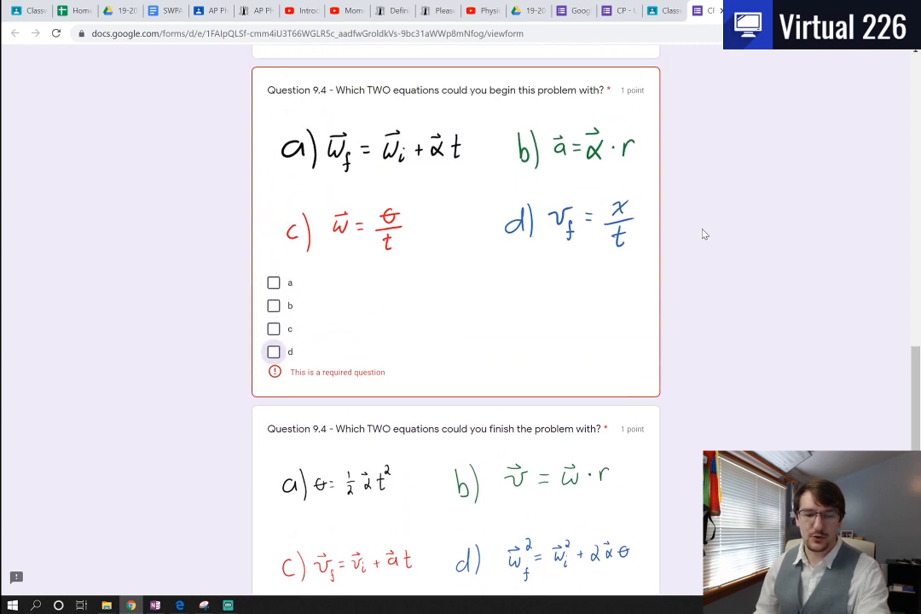
scroll("down", 3)
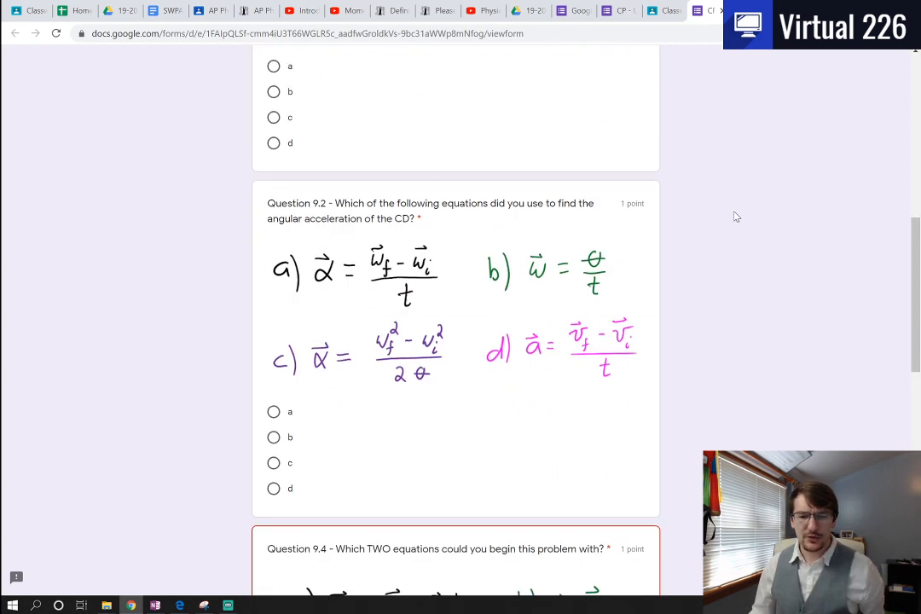
Step: Return to the CP Physics 2 stream and scroll to the Flipping Physics playlists post
left_click(667, 10)
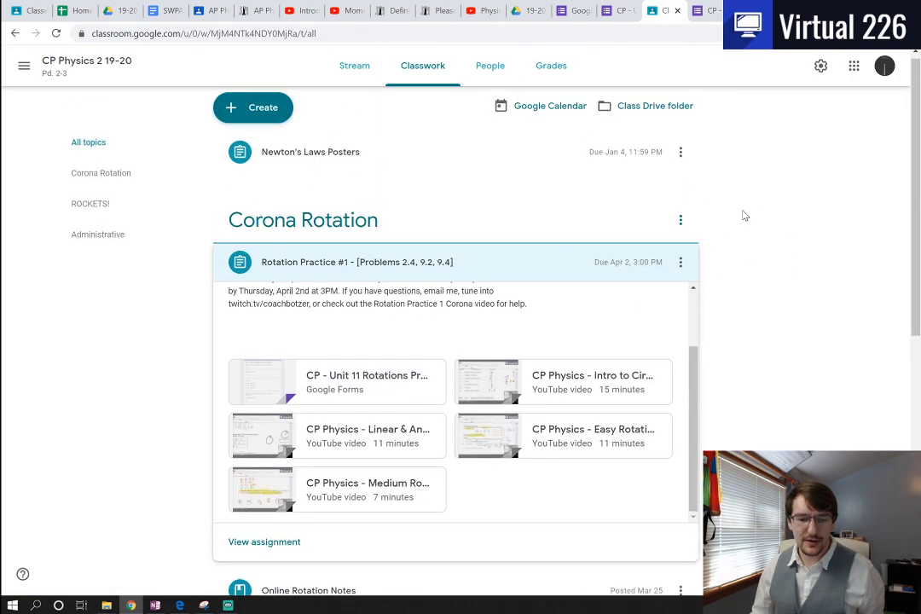
left_click(354, 66)
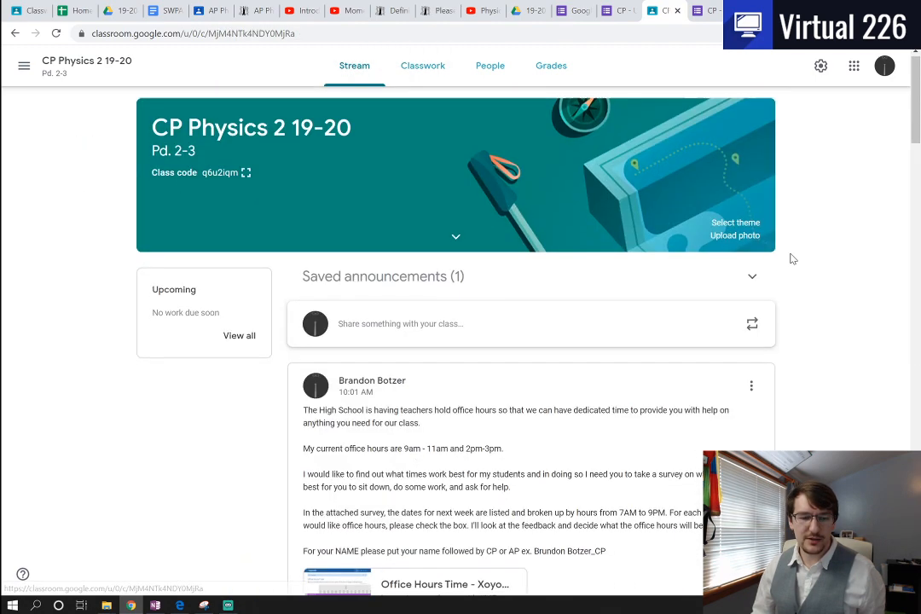
scroll("down", 3)
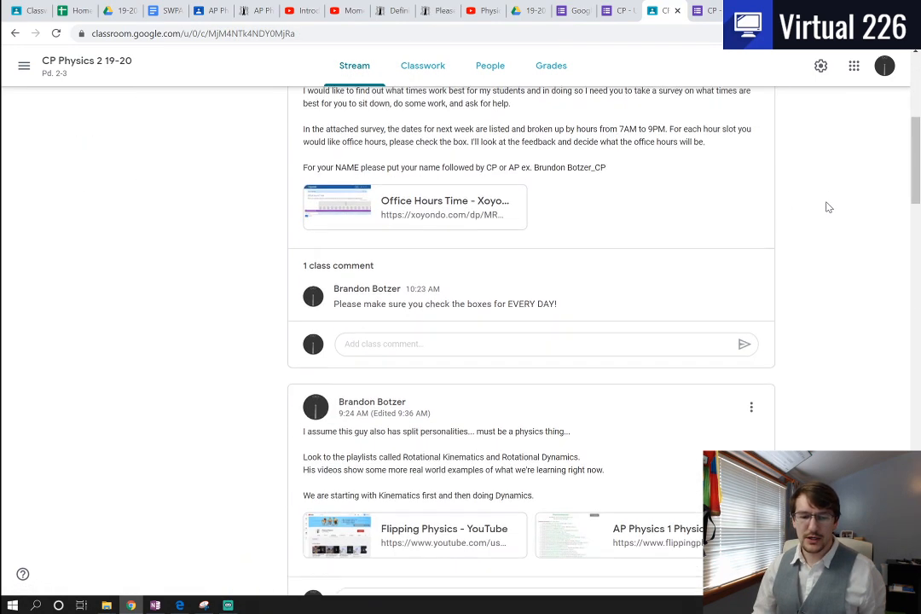
scroll("down", 3)
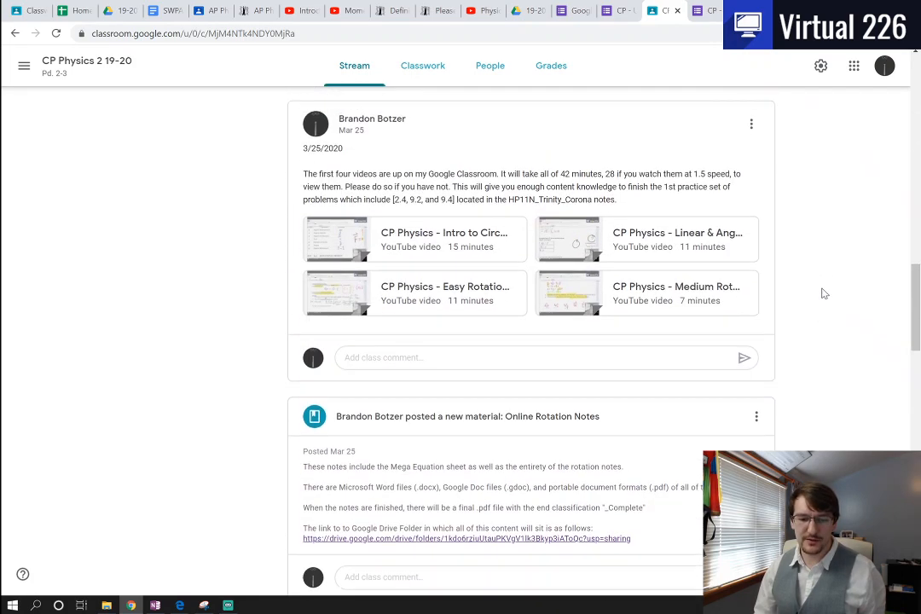
scroll("down", 3)
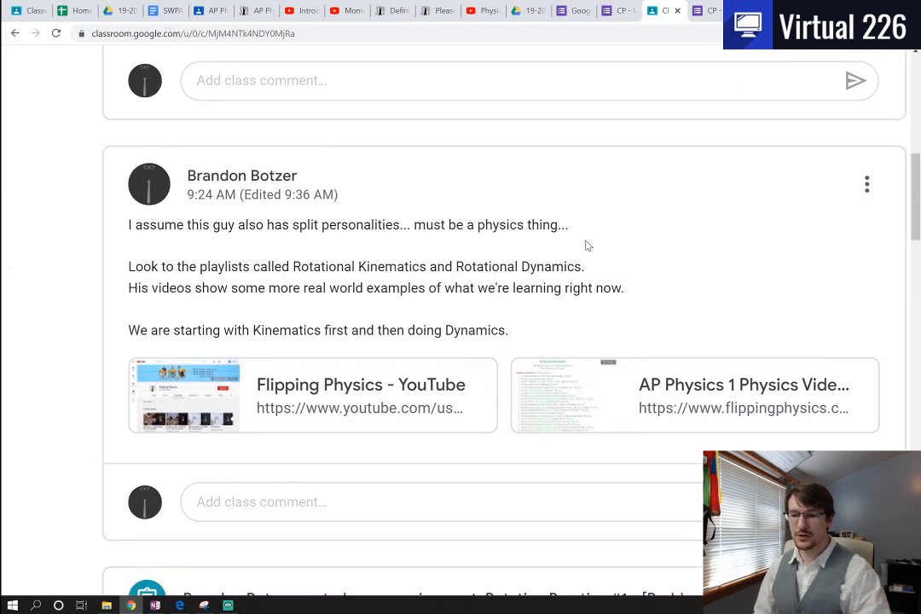
mouse_move(623, 222)
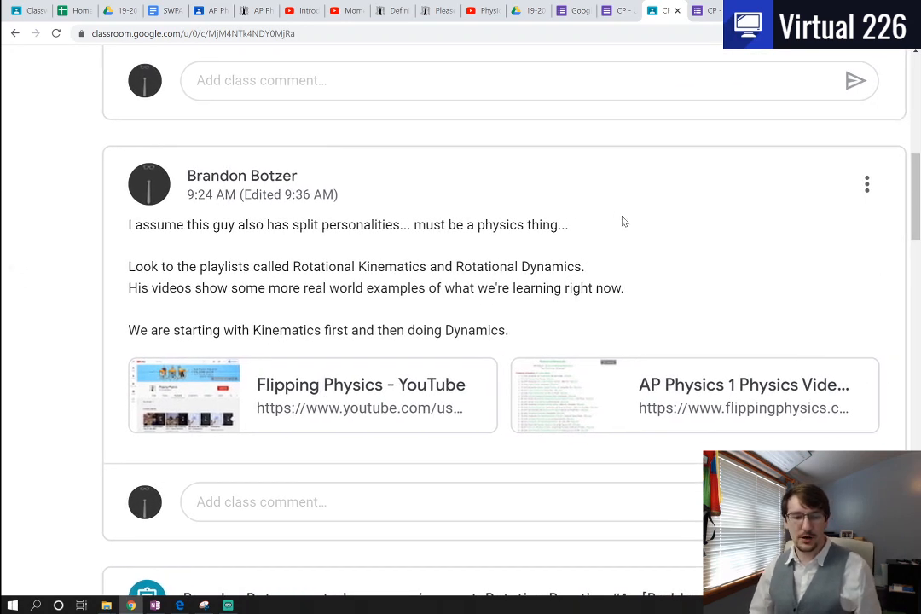
mouse_move(691, 393)
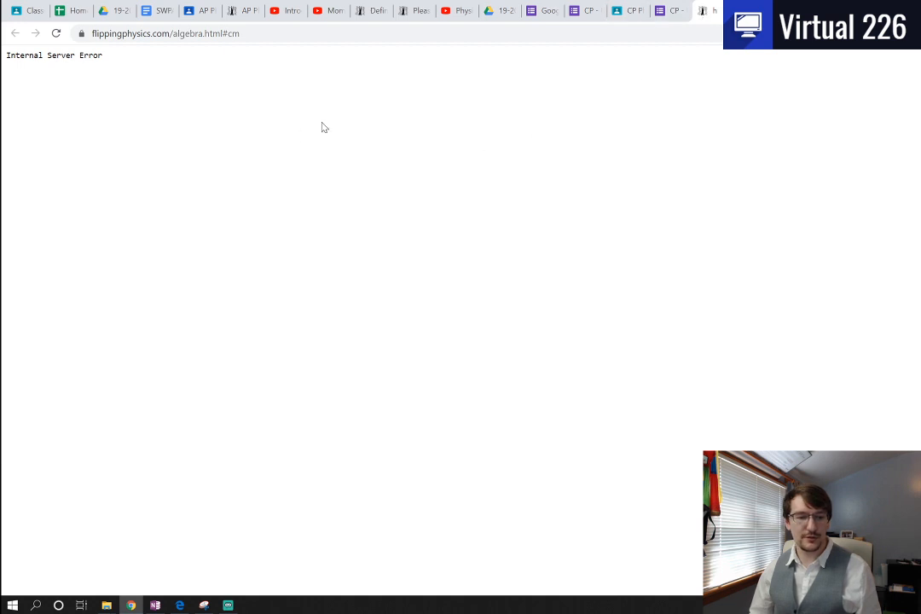
Step: Close the flippingphysics.com error tab and open the Flipping Physics YouTube playlists link
left_click(56, 33)
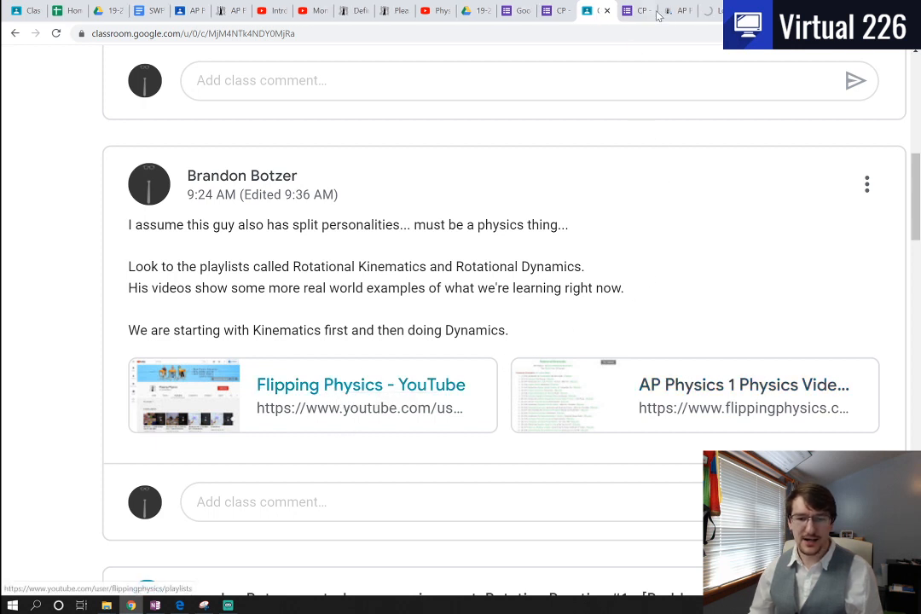
left_click(360, 385)
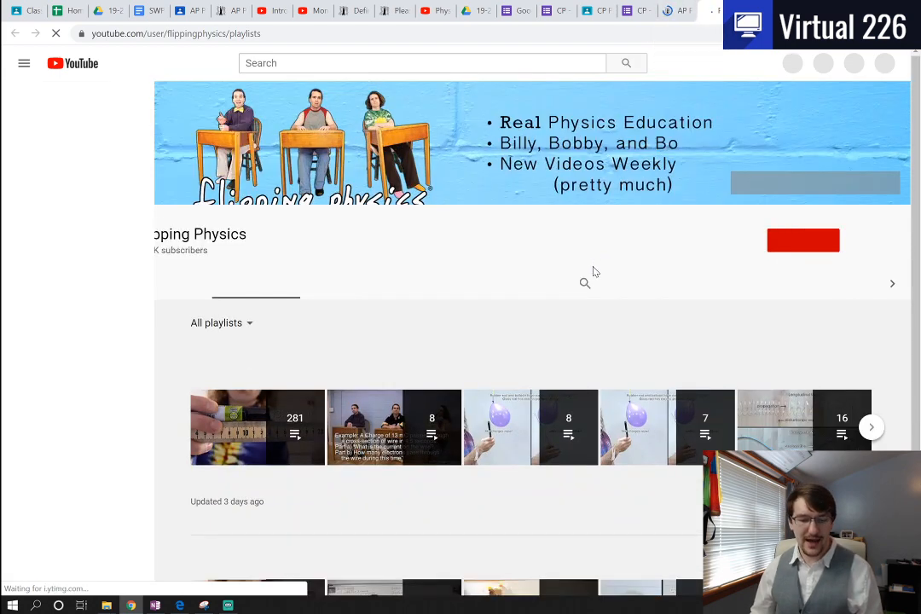
Step: Reveal the Flipping Physics Rotational Kinematics and Rotational Dynamics playlists, then return to the stream post
scroll("down", 3)
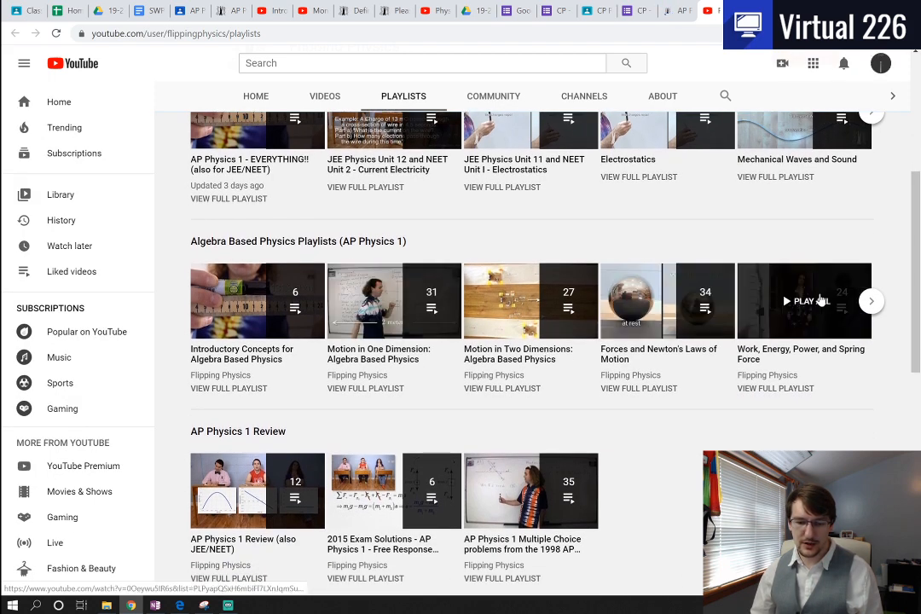
left_click(871, 301)
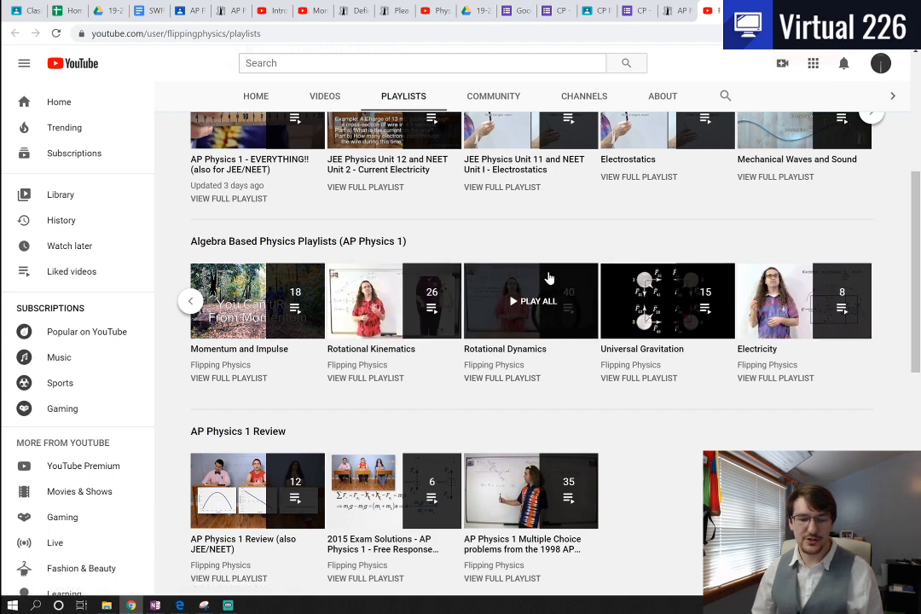
mouse_move(554, 391)
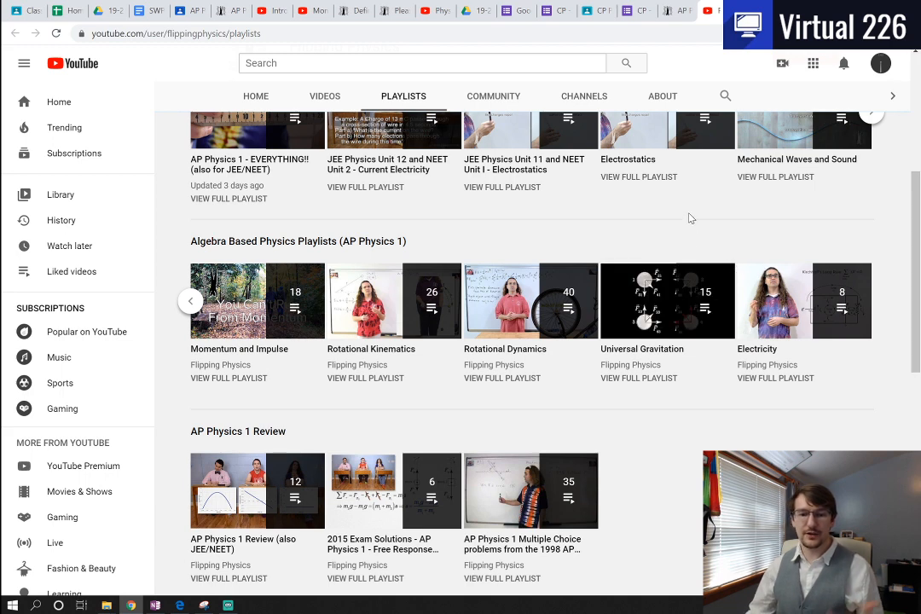
left_click(582, 10)
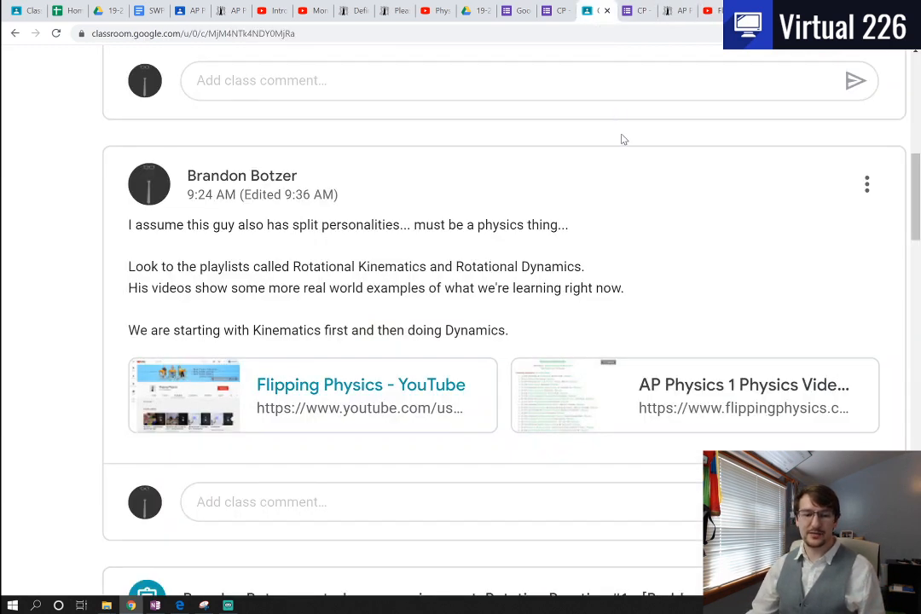